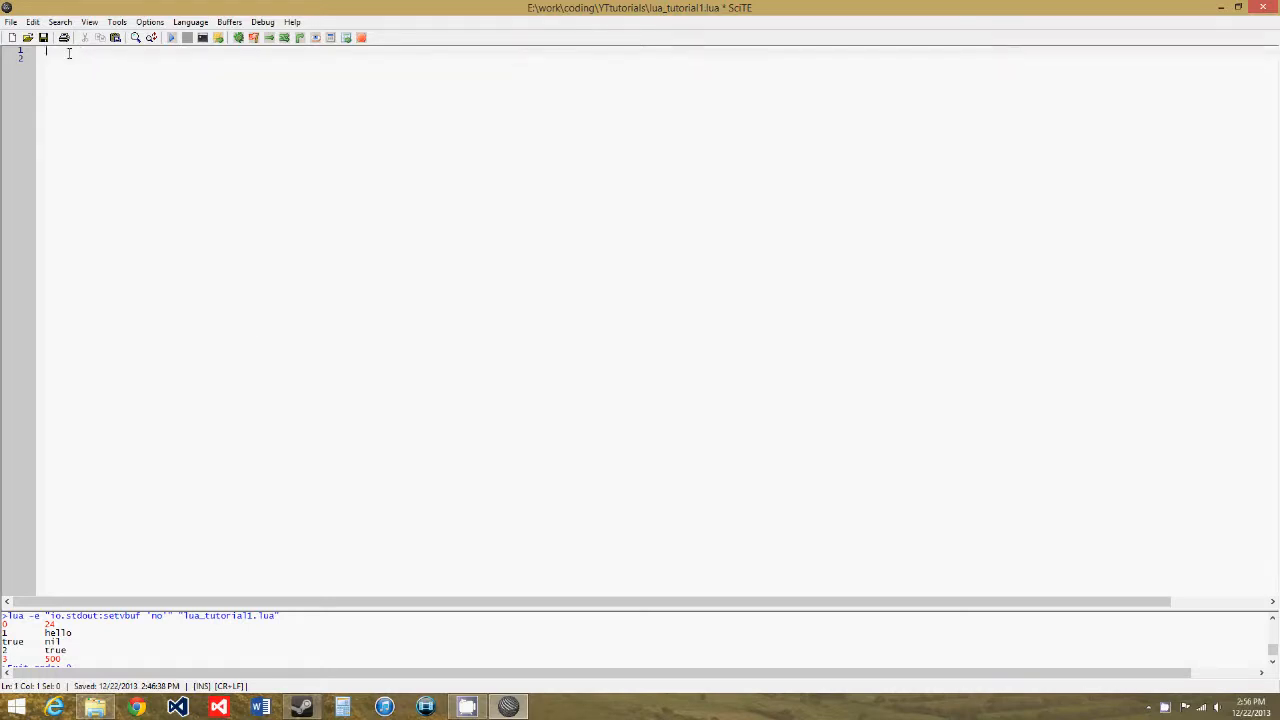
Write co = coroutine.create(function () print("hello") end) on line 1
text(co)
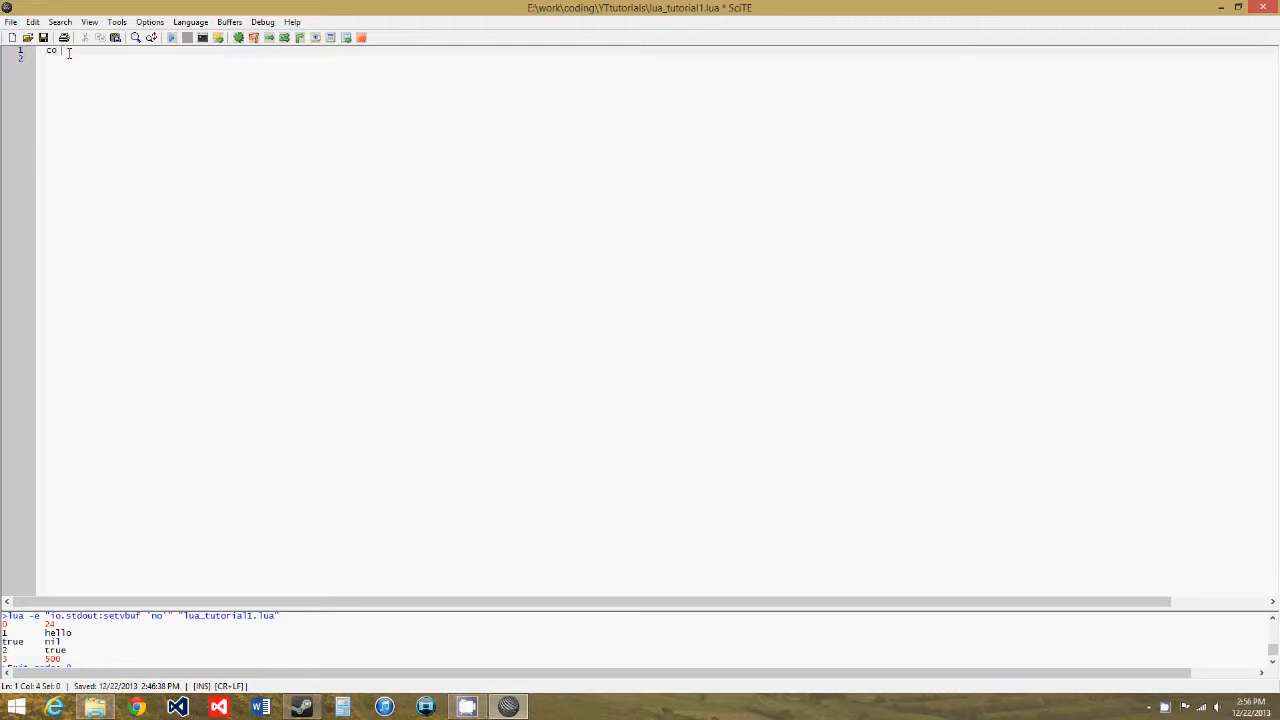
text(=co)
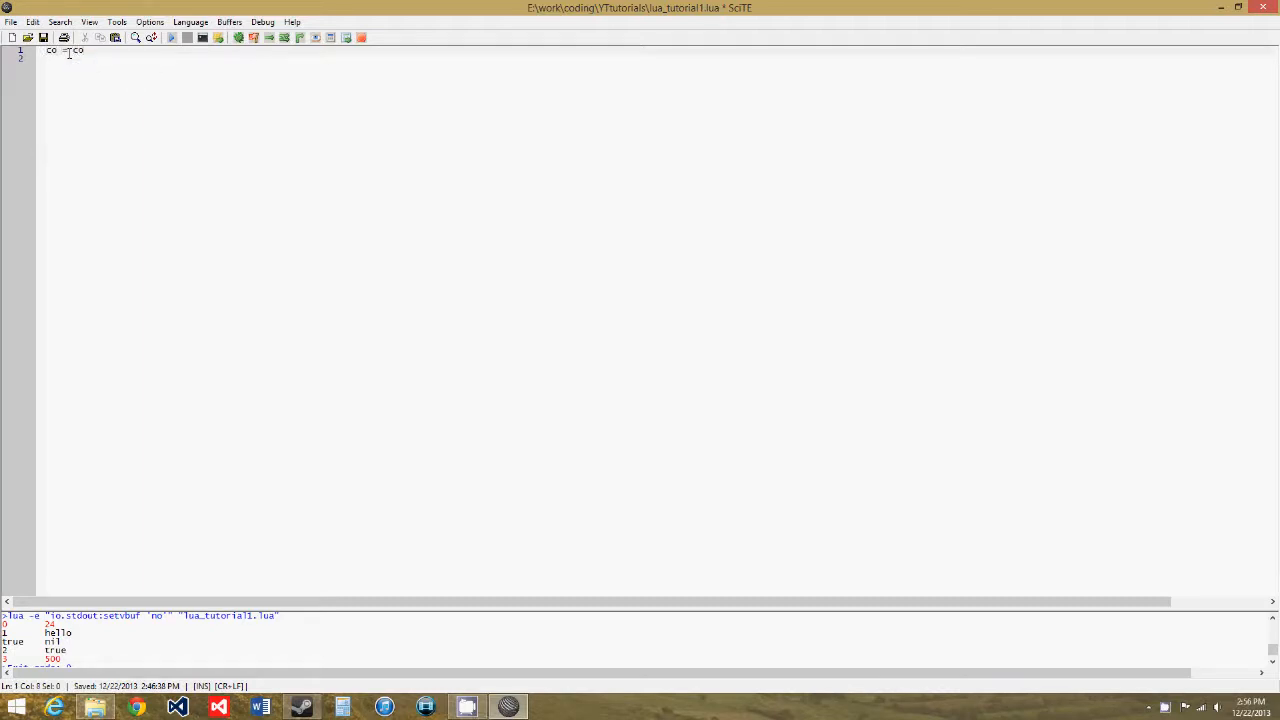
text(routine)
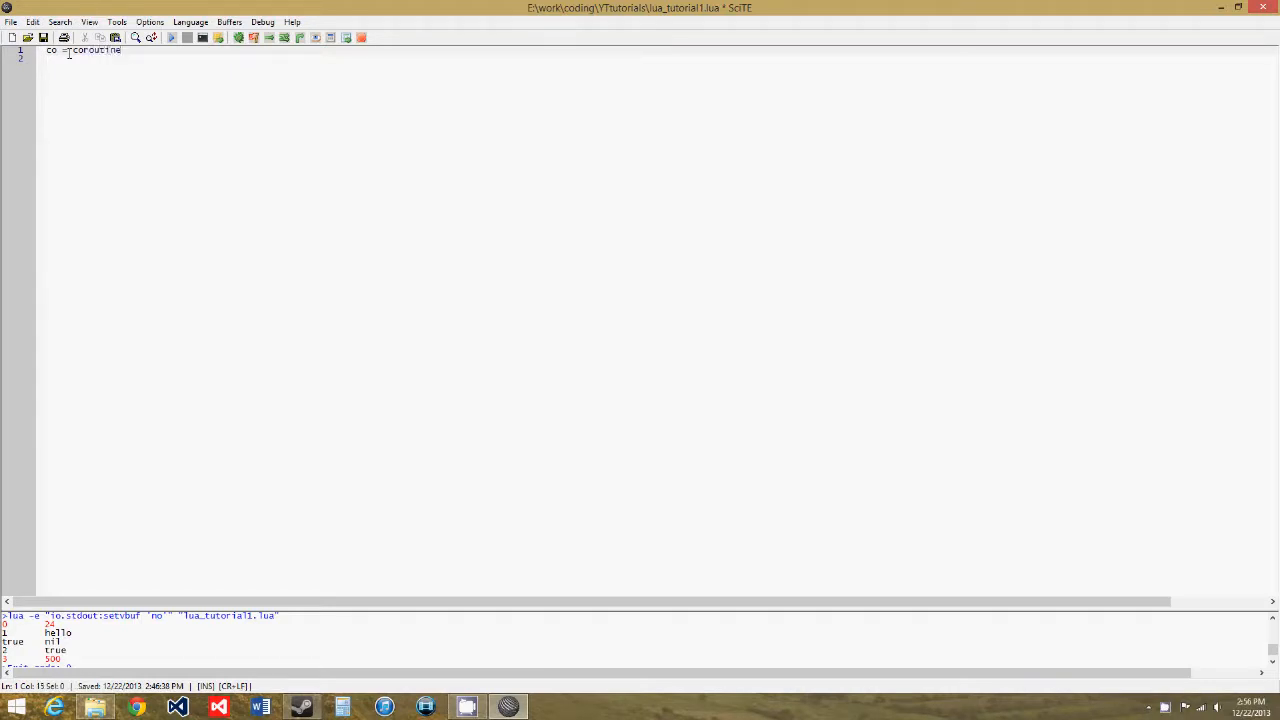
text(.create()
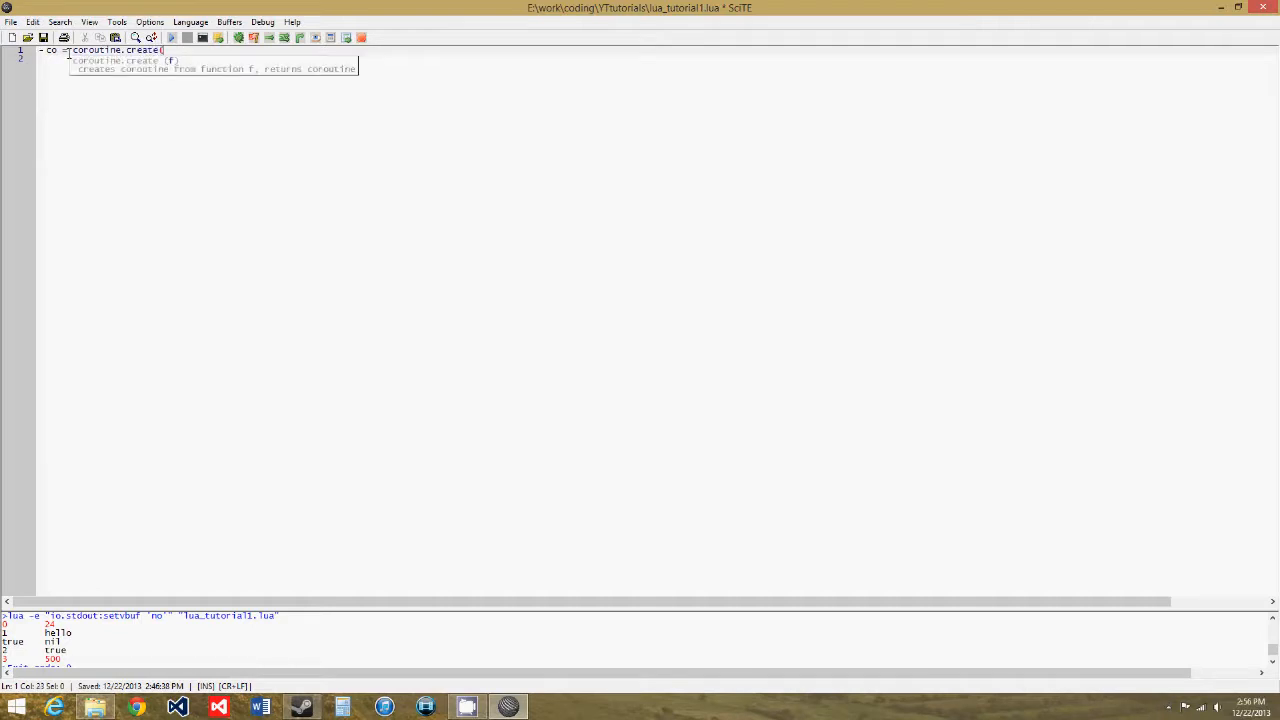
text(function)
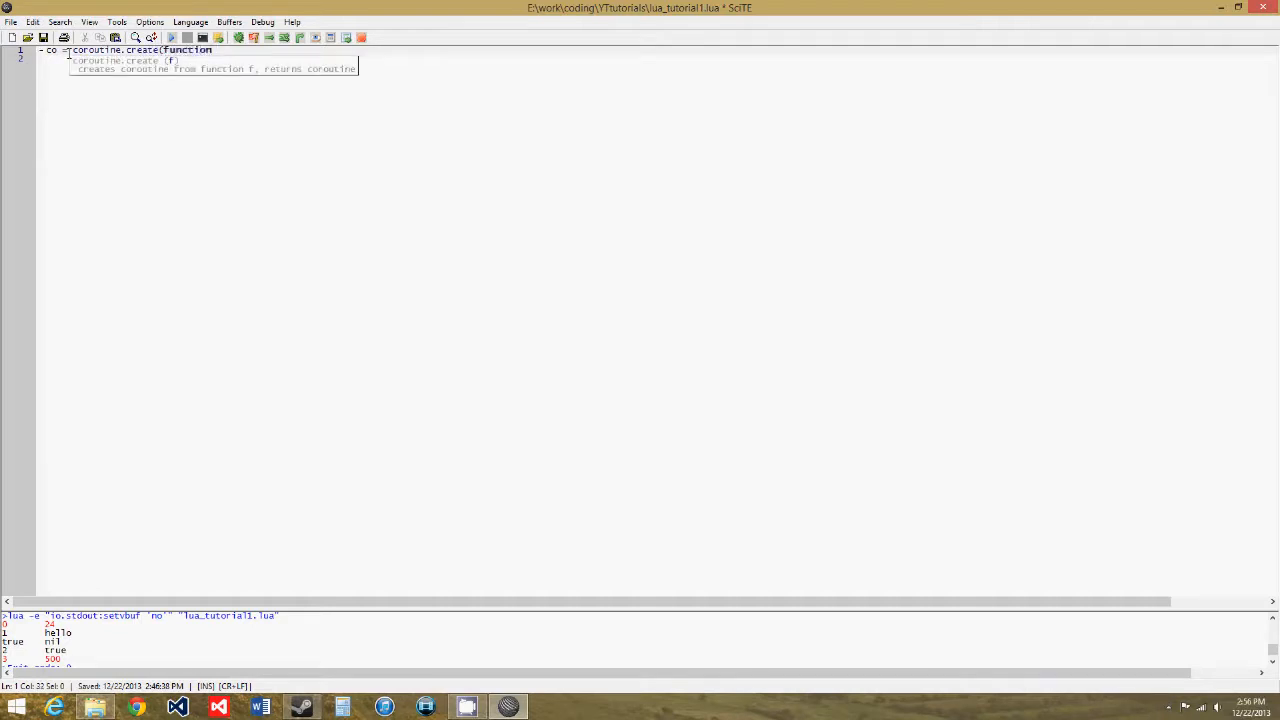
text(())
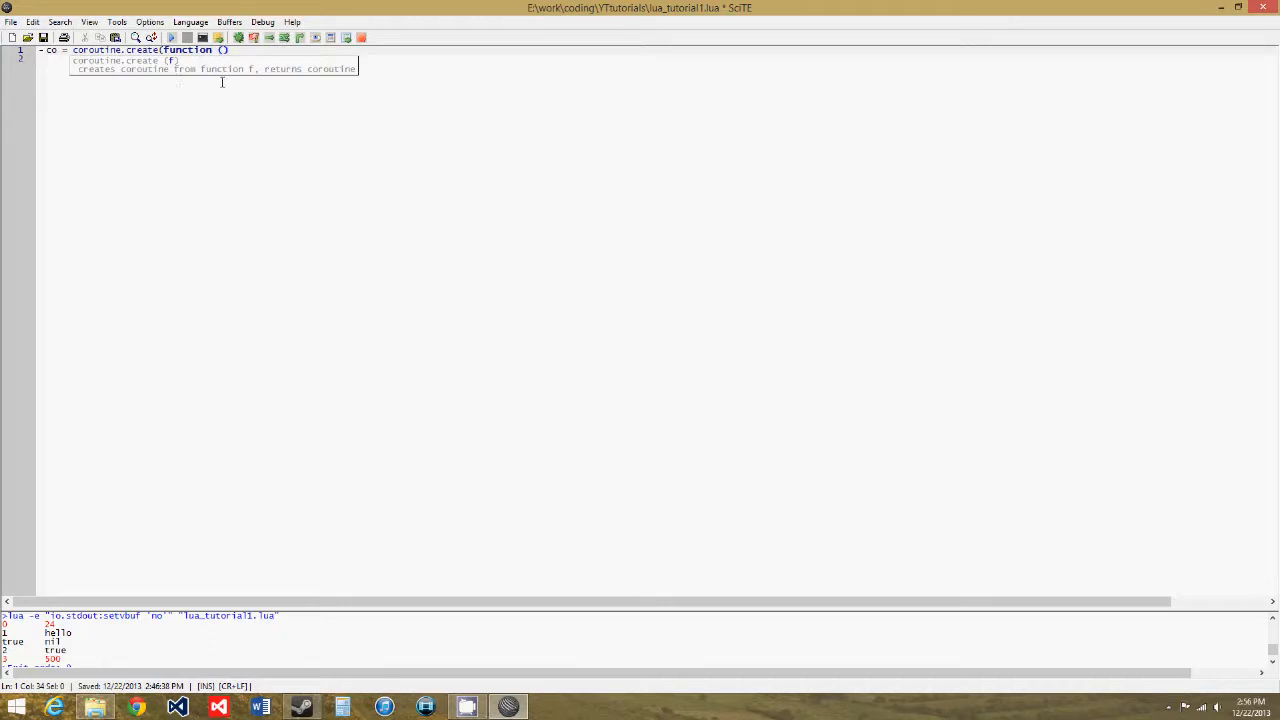
text(print("hello)
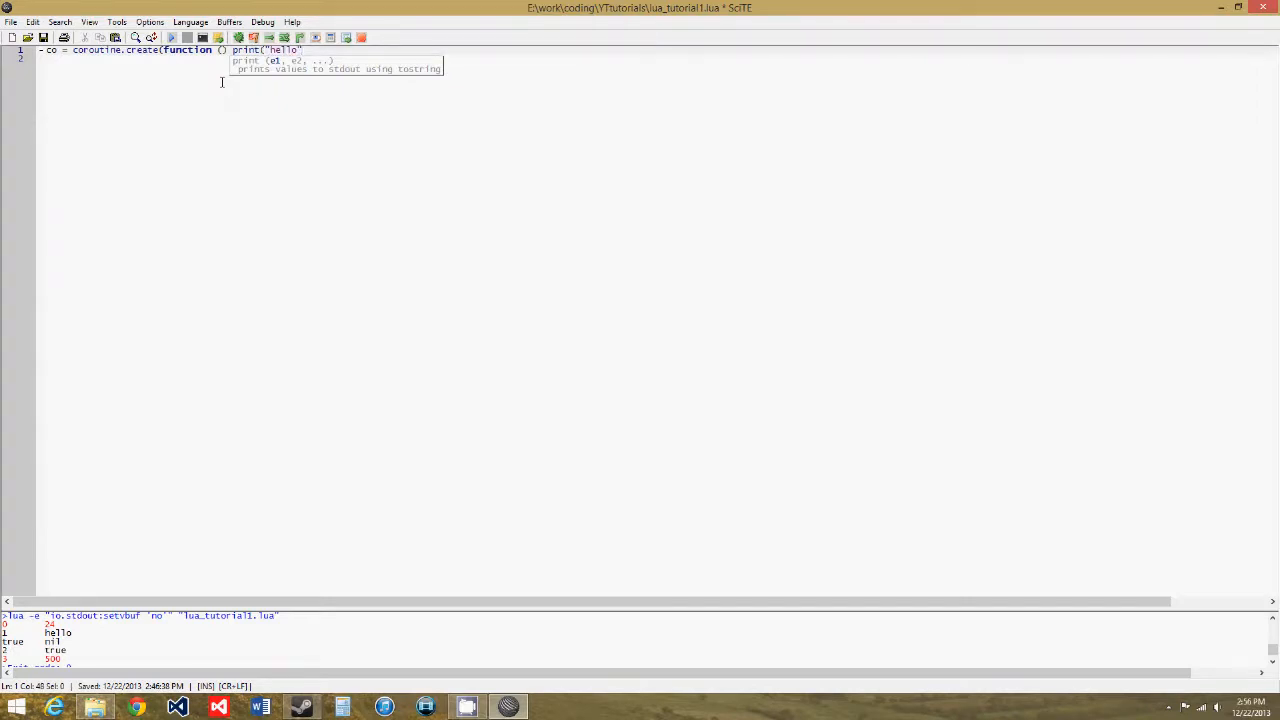
text(end])
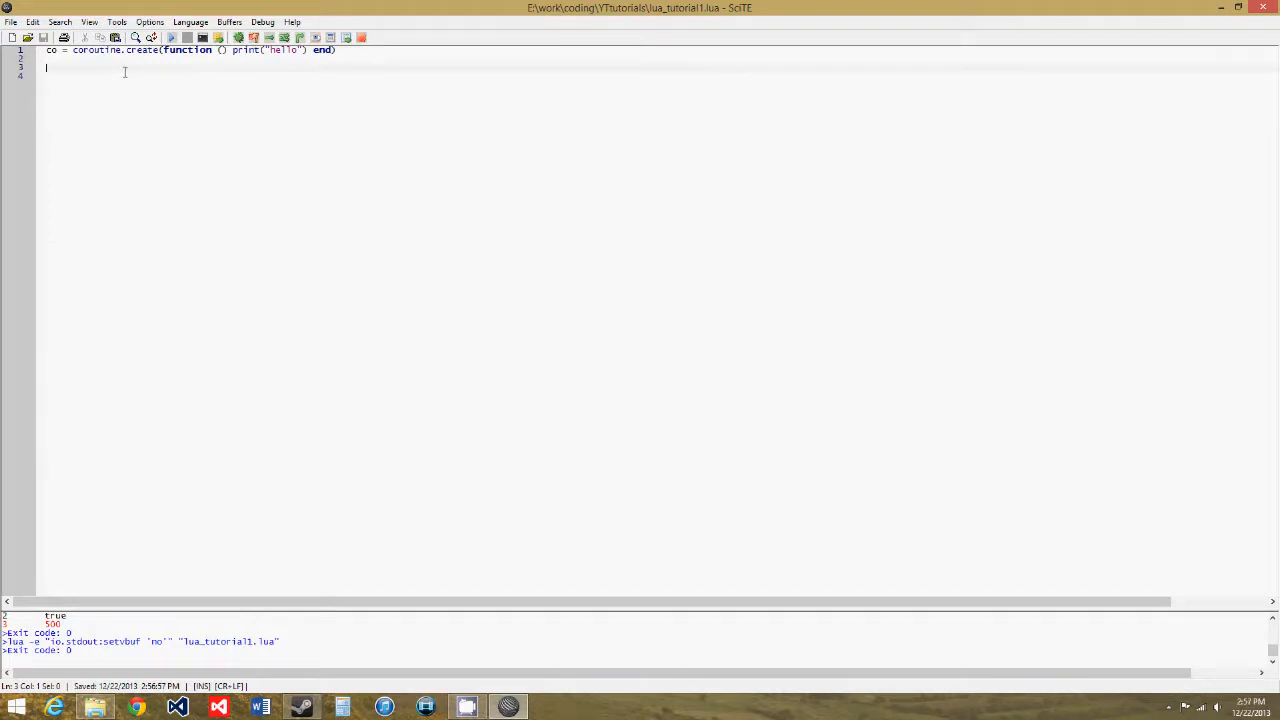
Add a coroutine.resume(co) line below the coroutine definition
text(coroutine.)
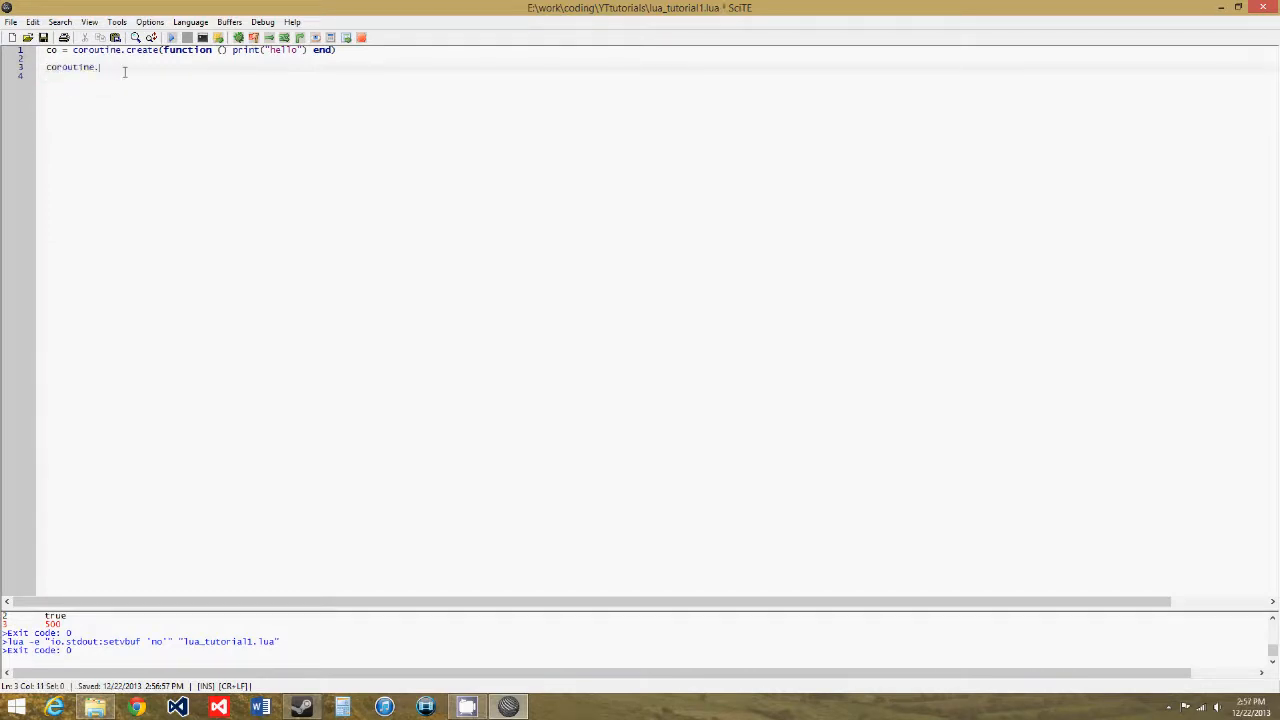
text(resume(co)
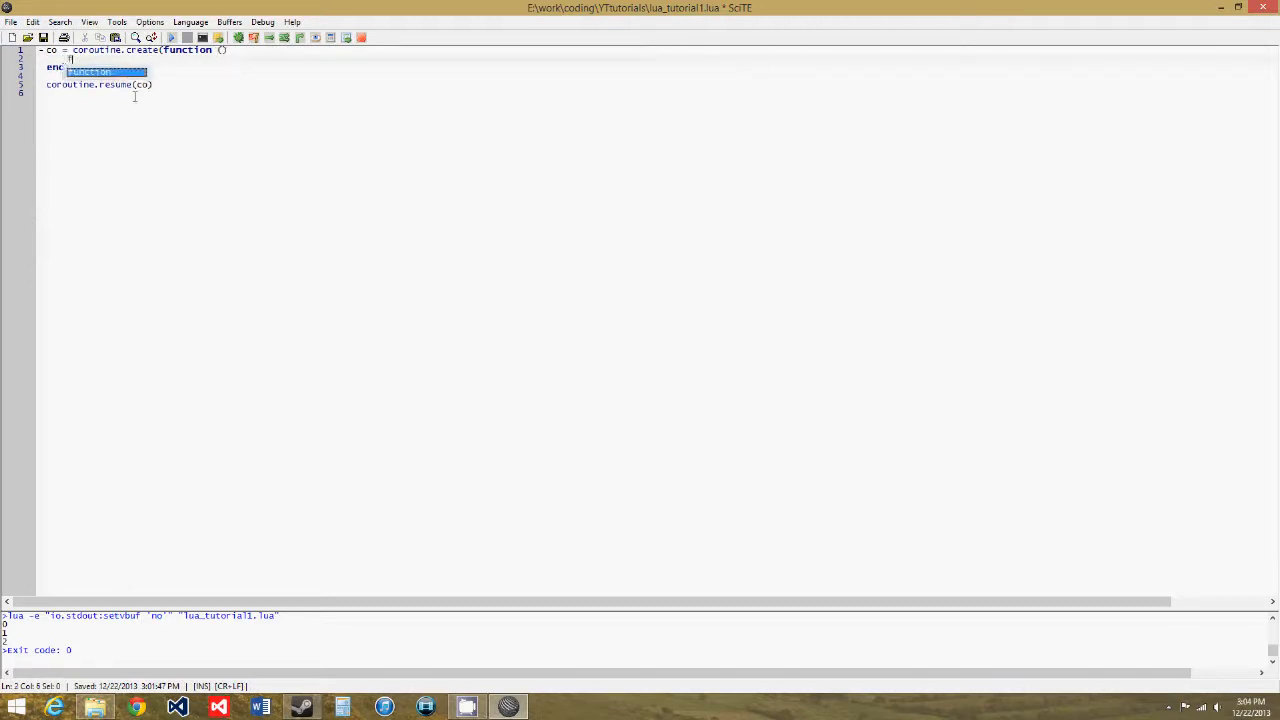
Write a for i = 0, 10 loop that prints i and calls coroutine.yield() each pass
text(for)
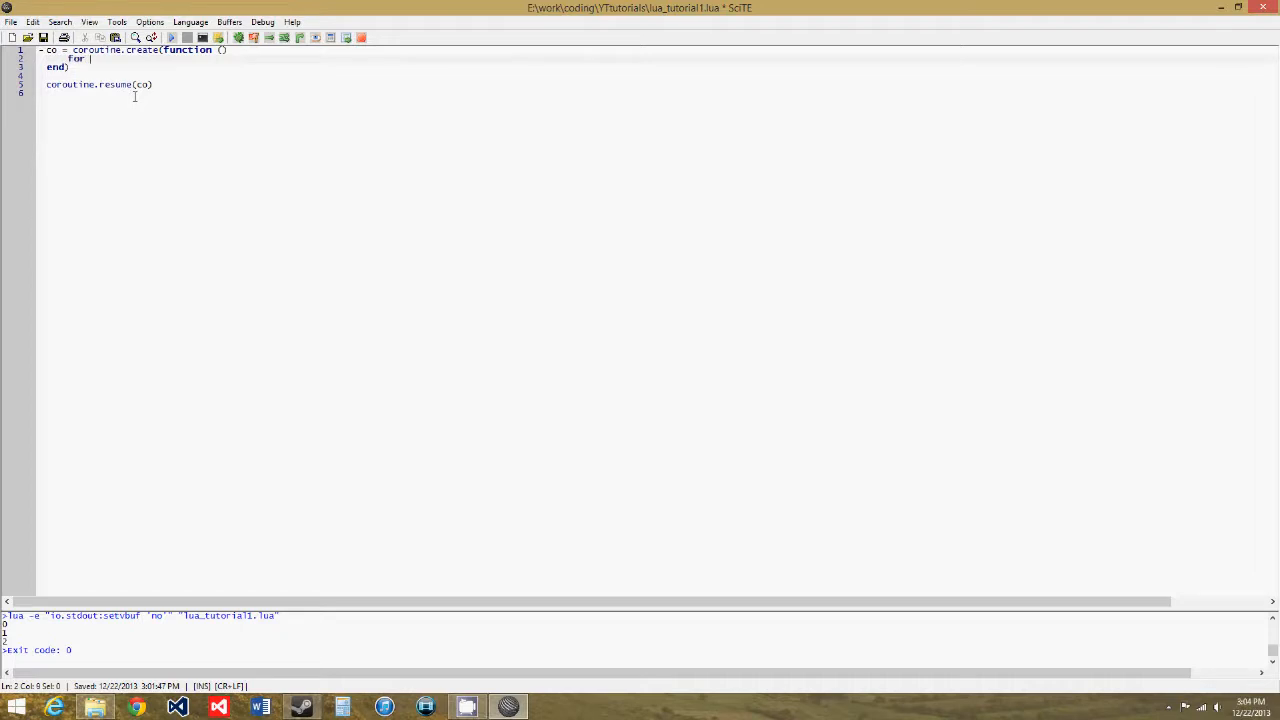
text(i = 0)
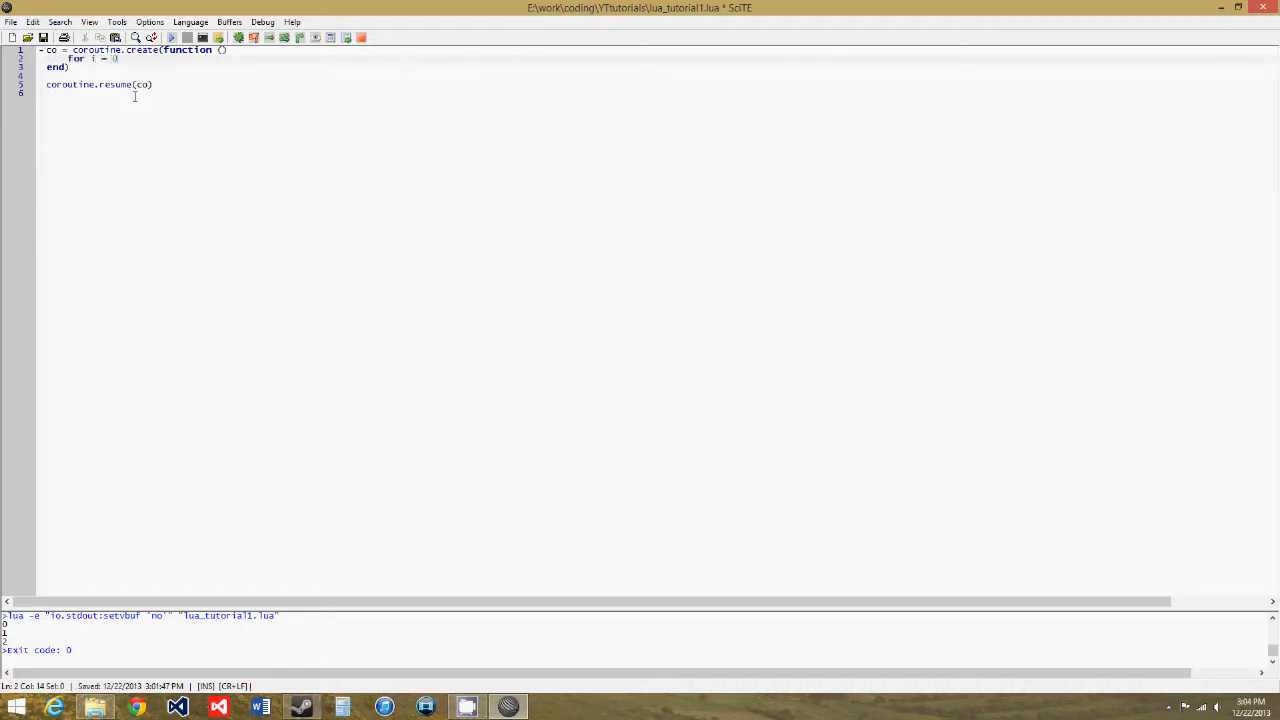
text(, i)
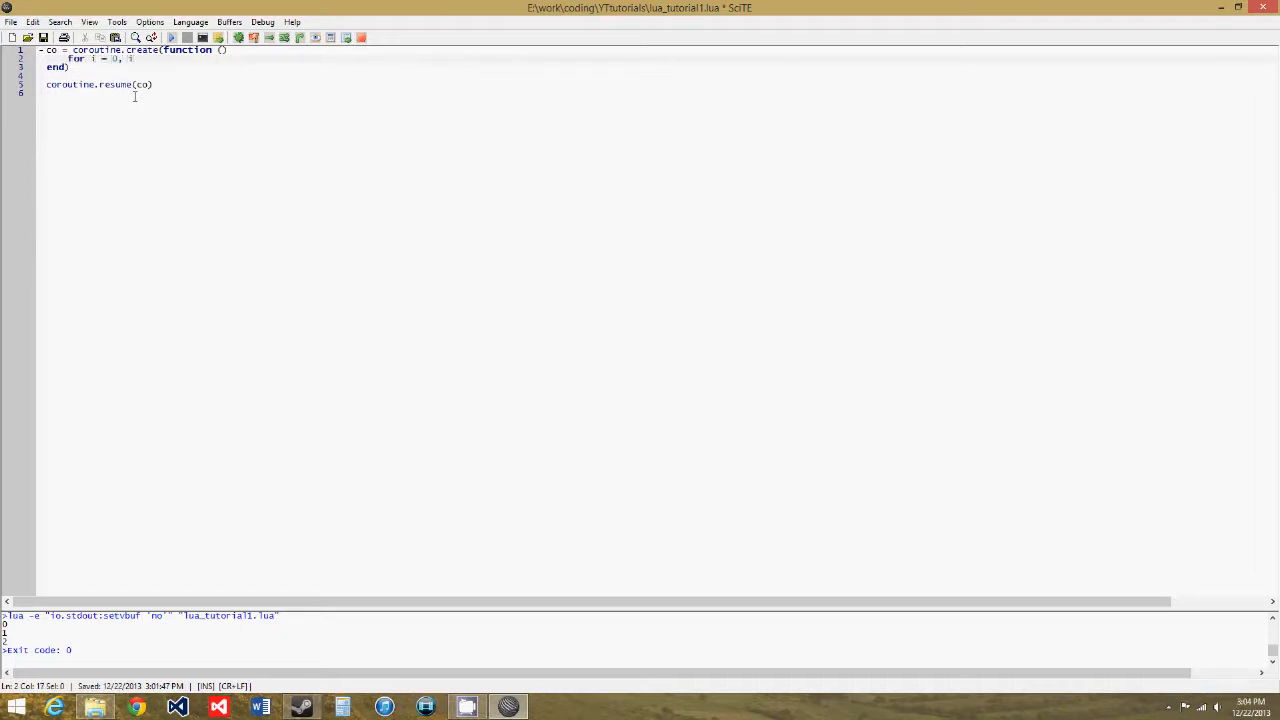
text(10,)
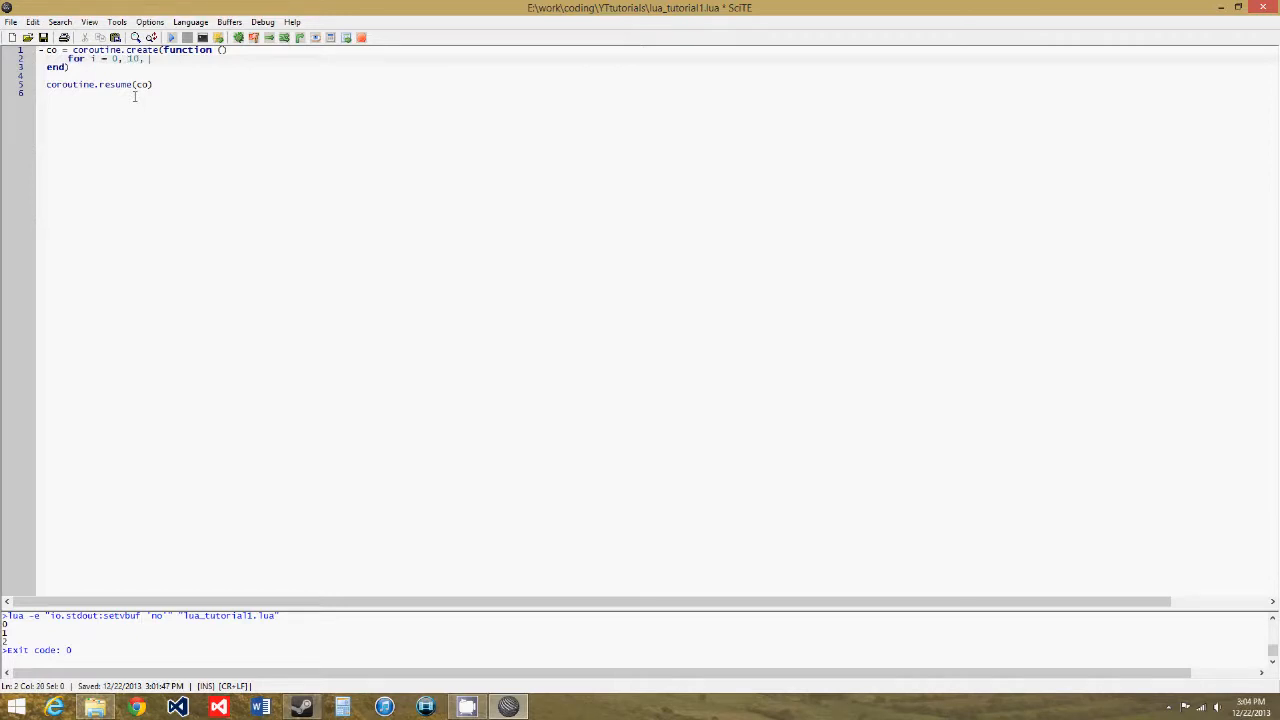
text(do)
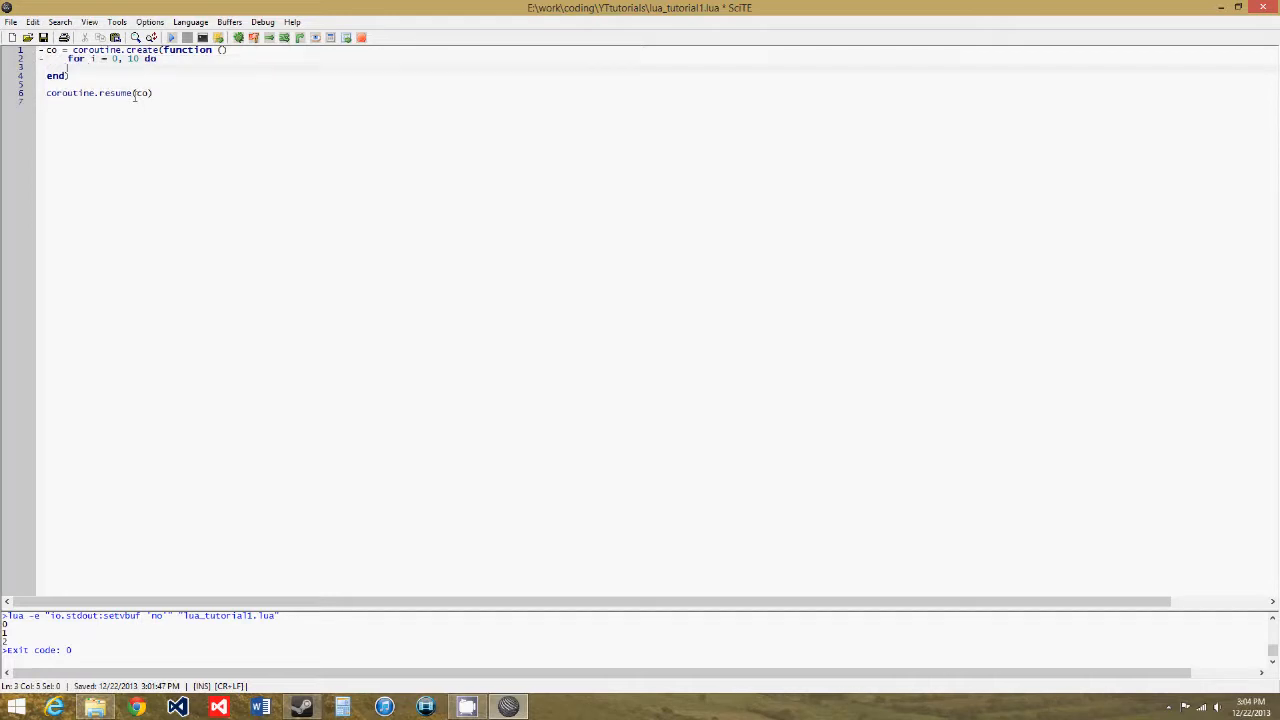
text(print(i)
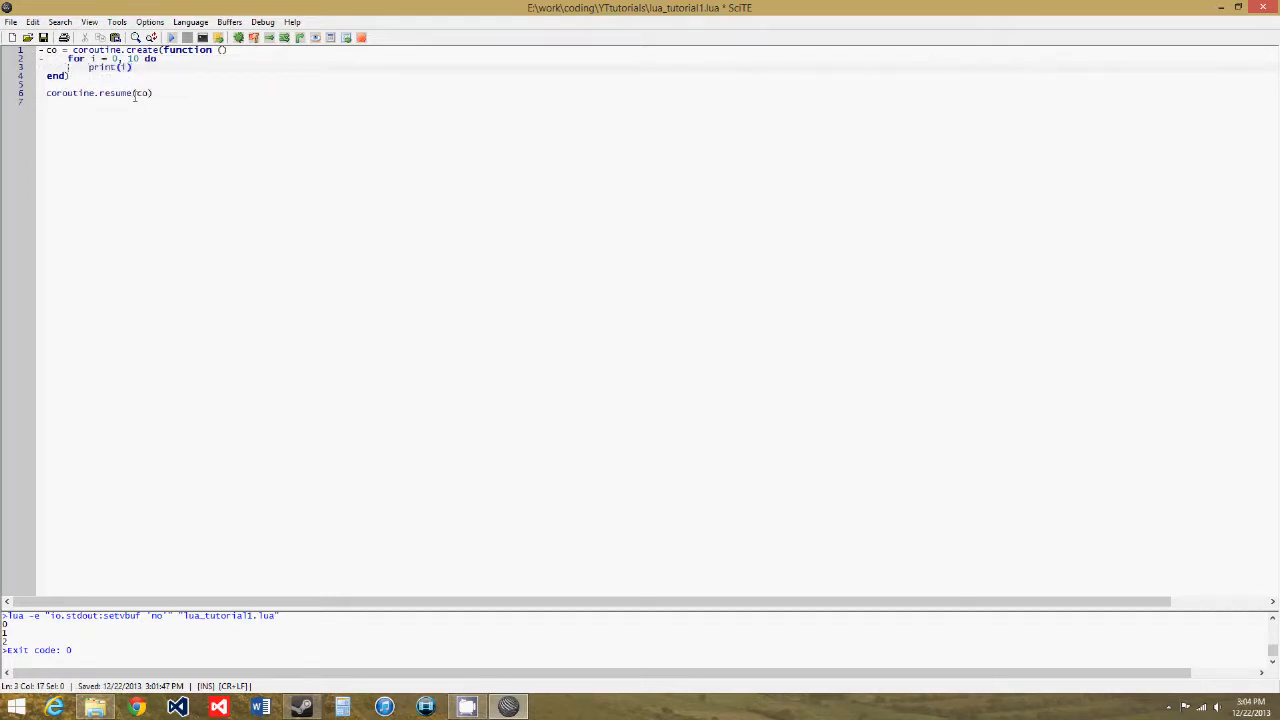
text(coroutine.)
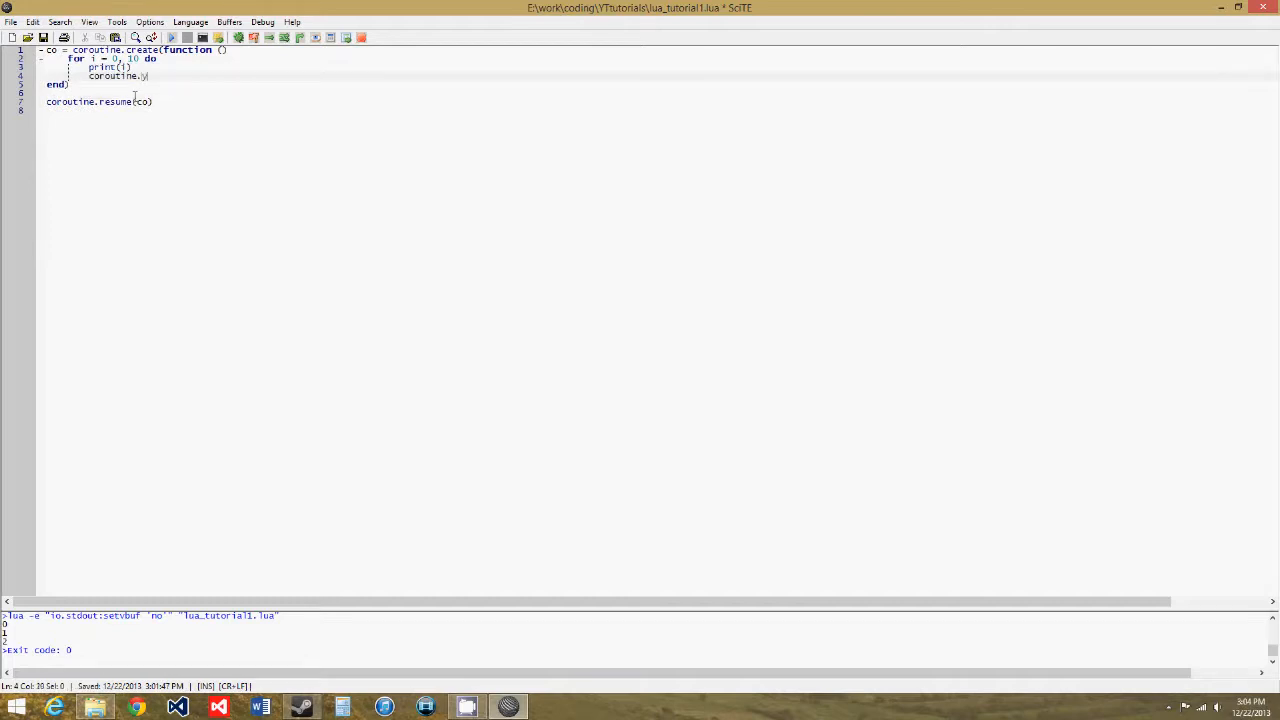
text(yield()
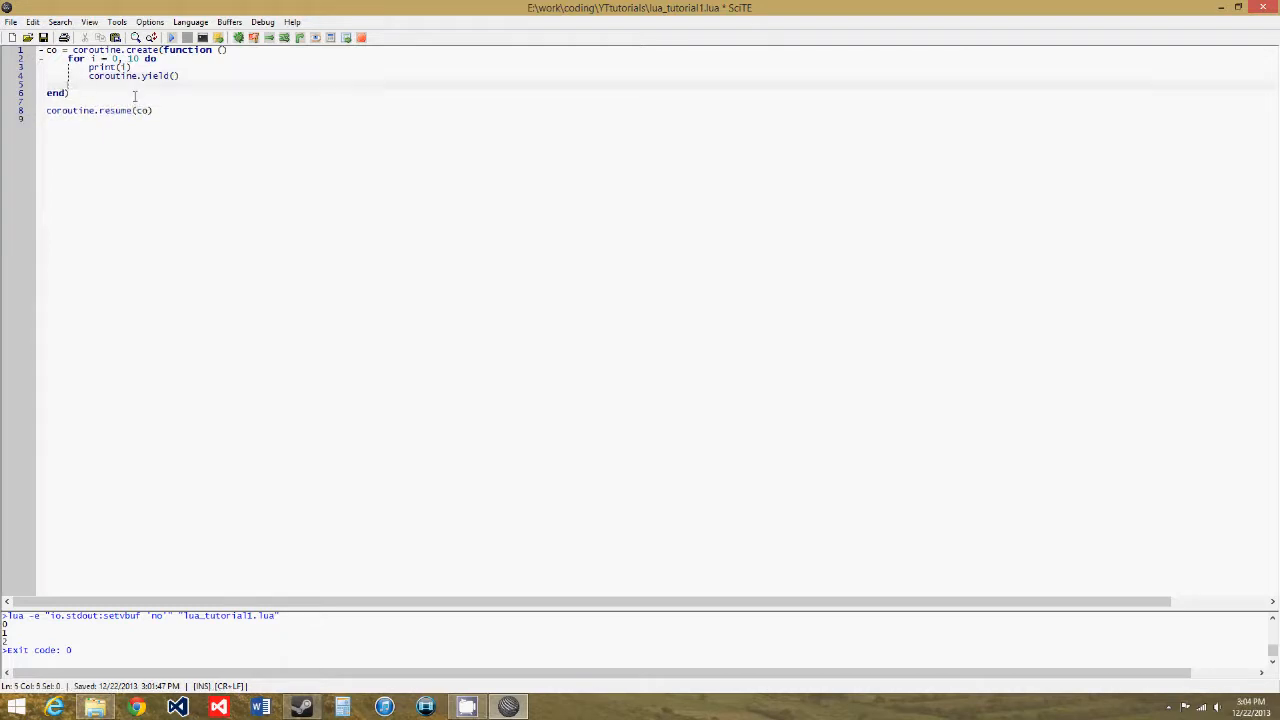
text(end)
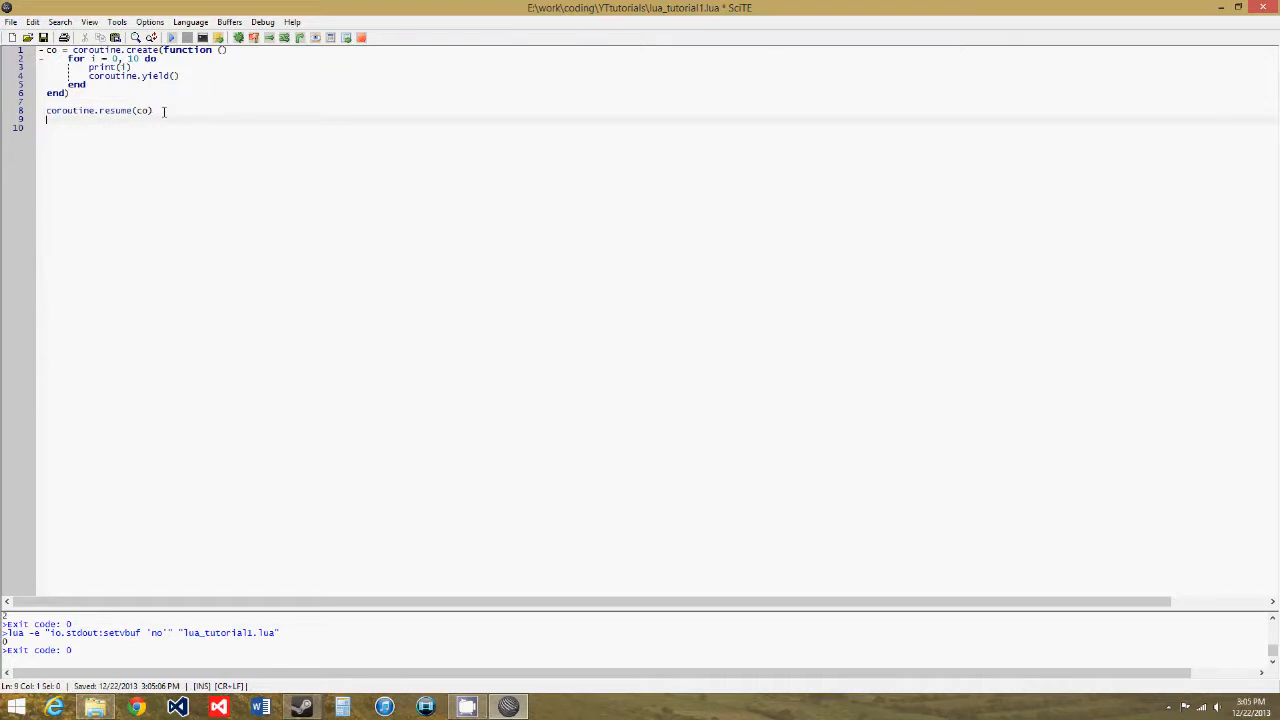
Add coroutine.resume(co) lines so three consecutive resume calls sit at lines 8–10
text(coroutine.resume(co))
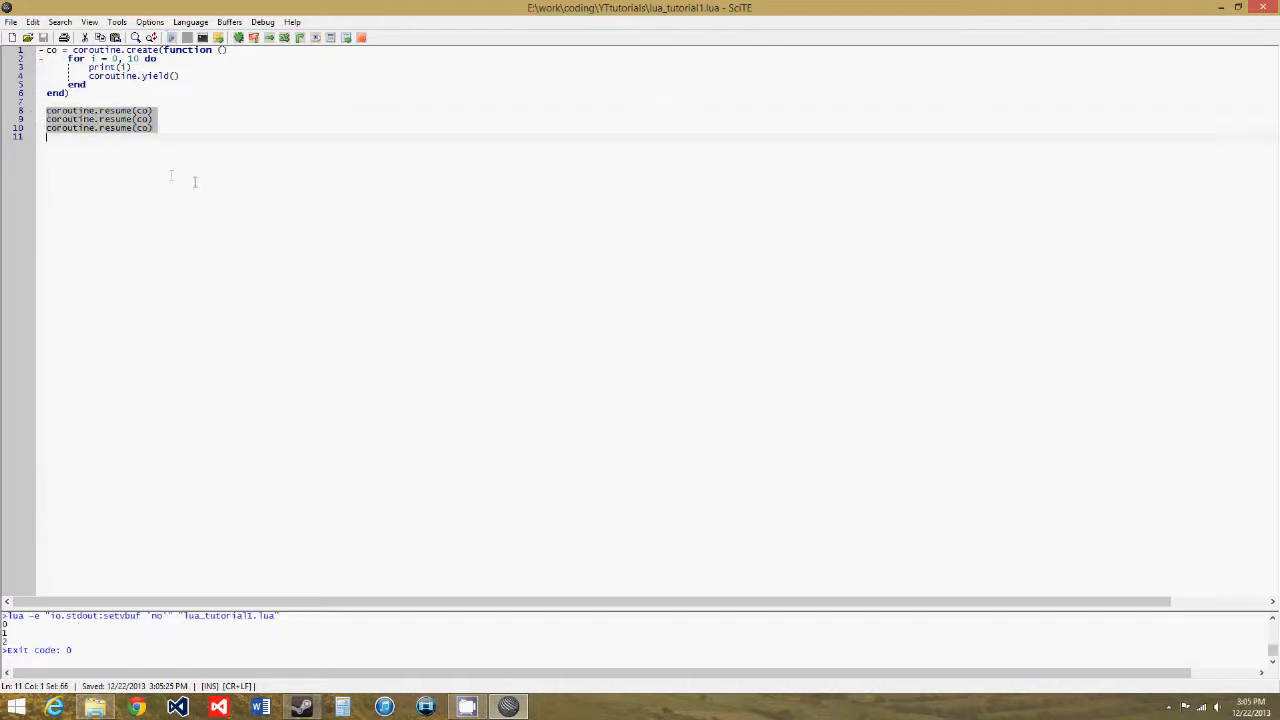
click(154, 110)
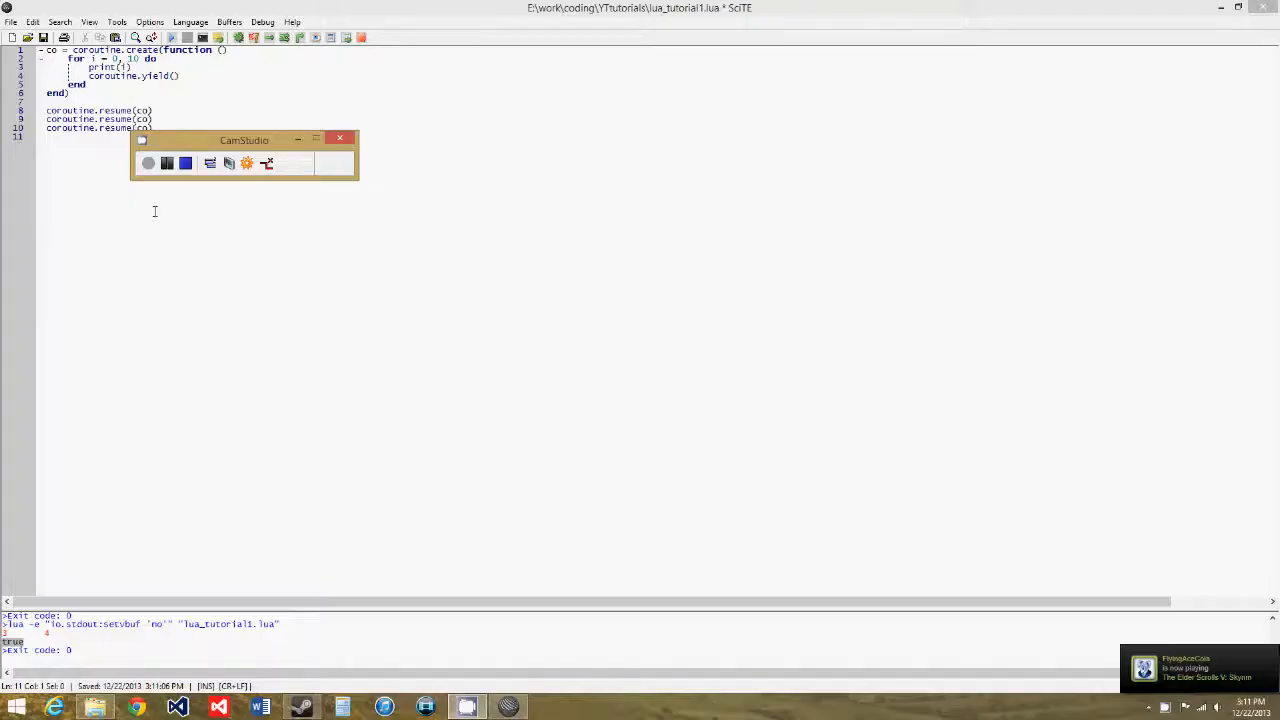
click(340, 138)
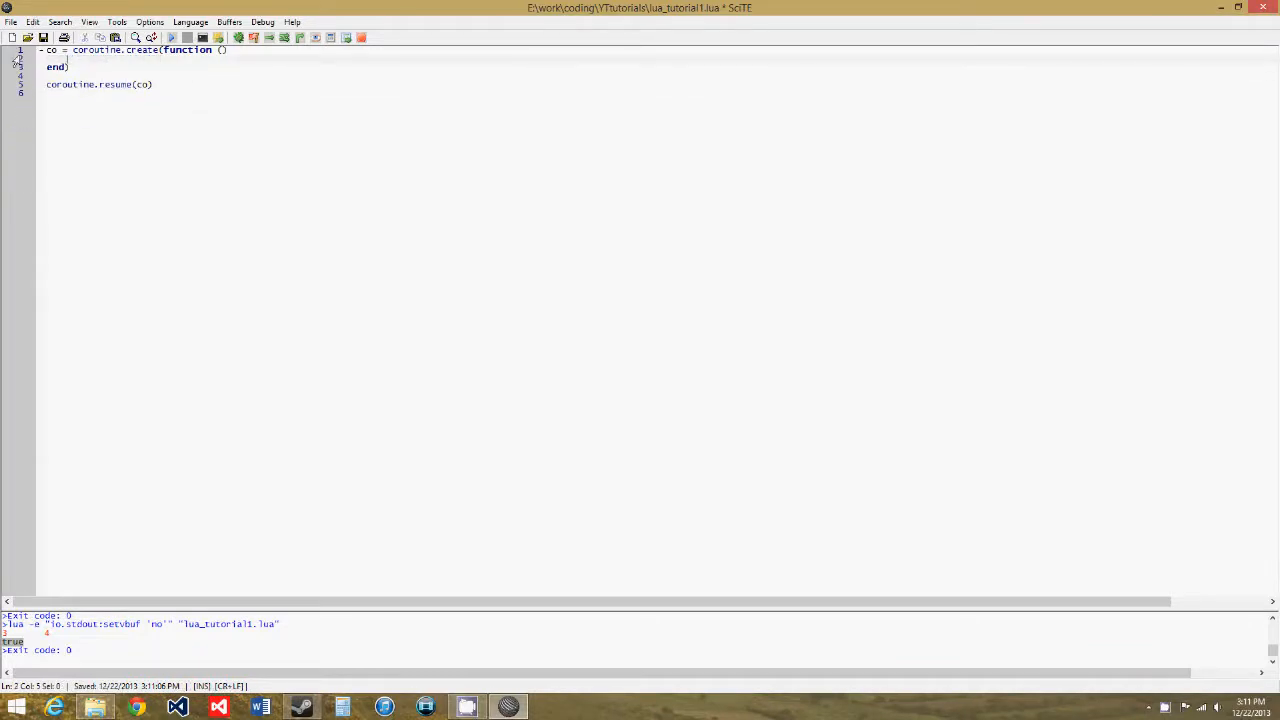
Make the function print(a, b) and resume co with arguments 3 and 4
text(print()
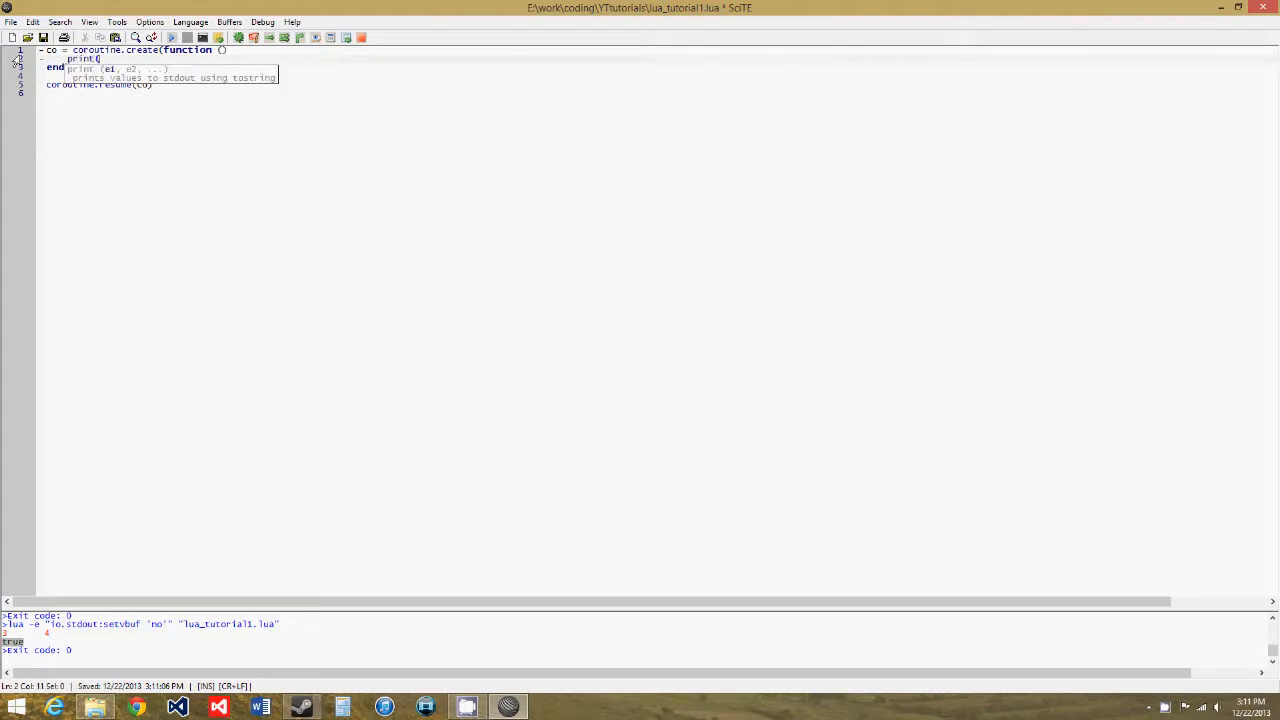
text(a, b)
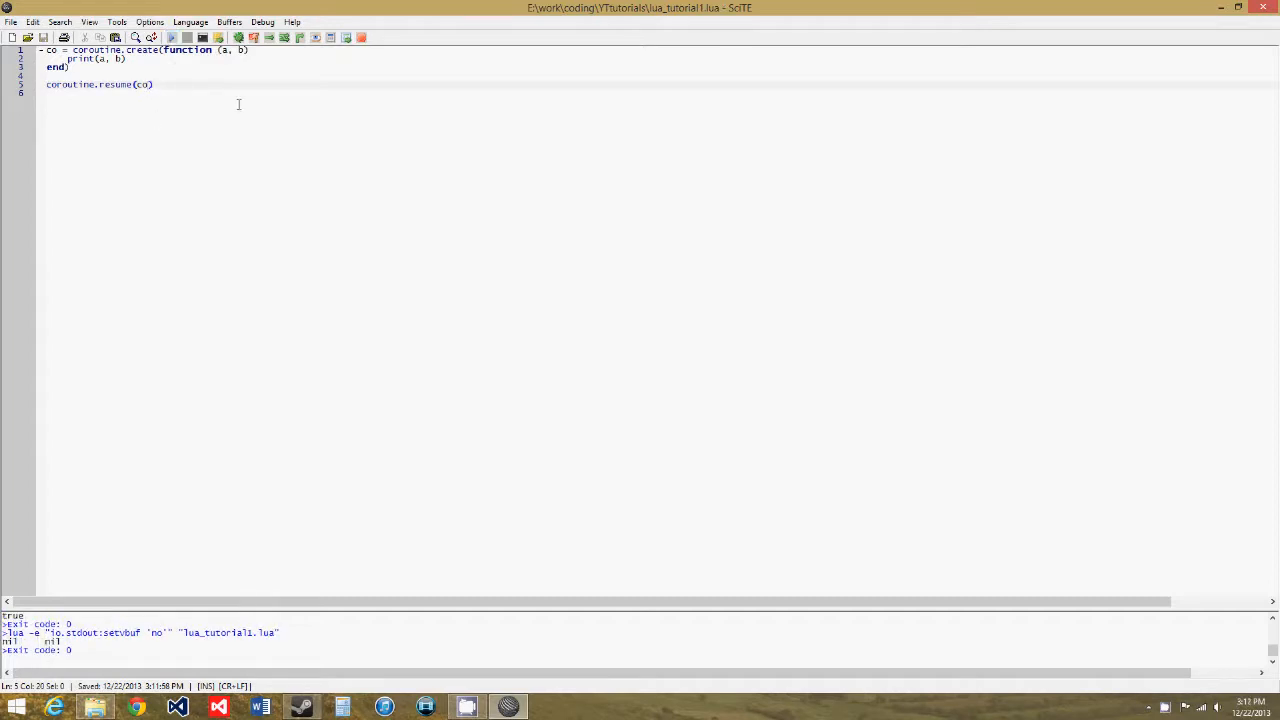
text(,)
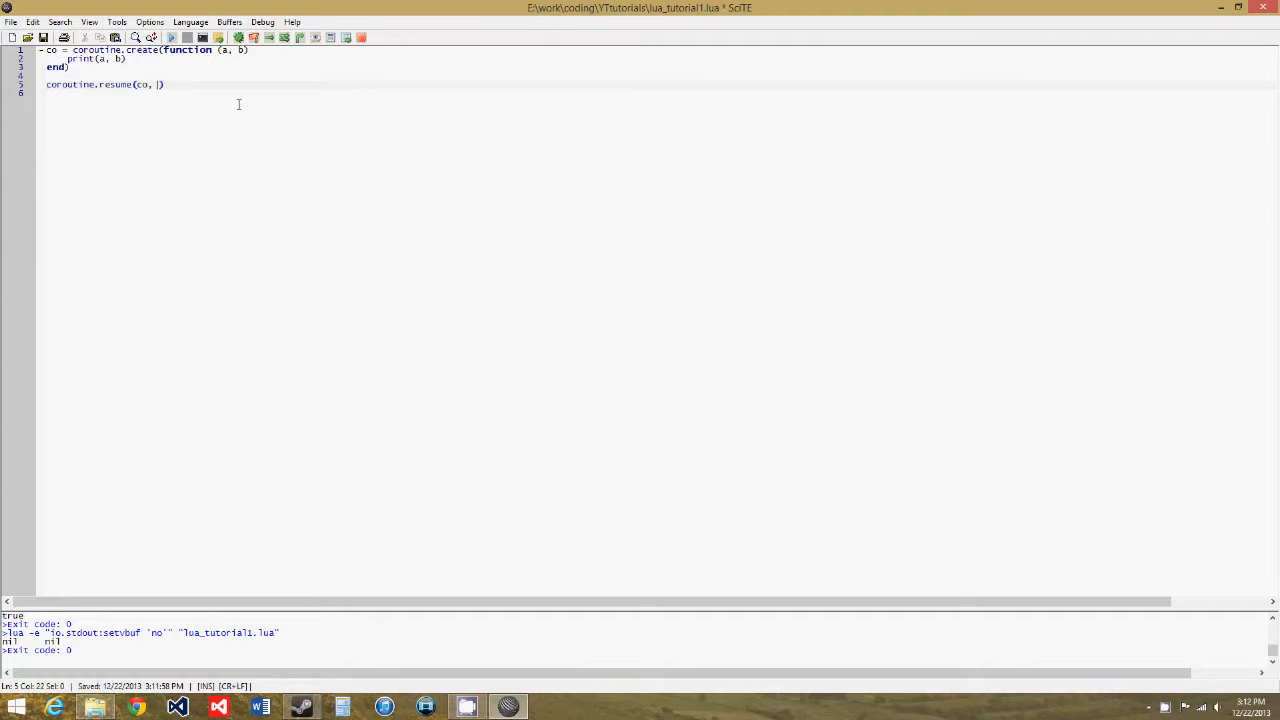
text(3, 4)
text(print()
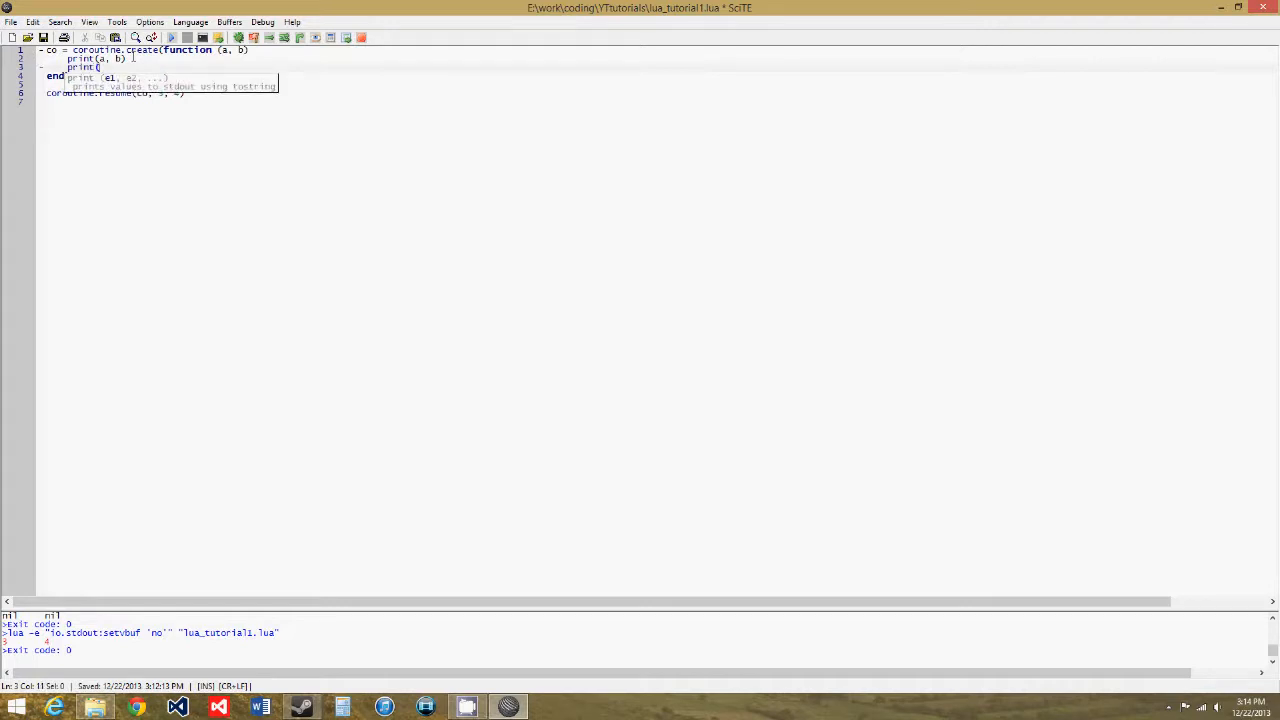
Add print("co", coroutine.yield()) inside the coroutine function
text("co",)
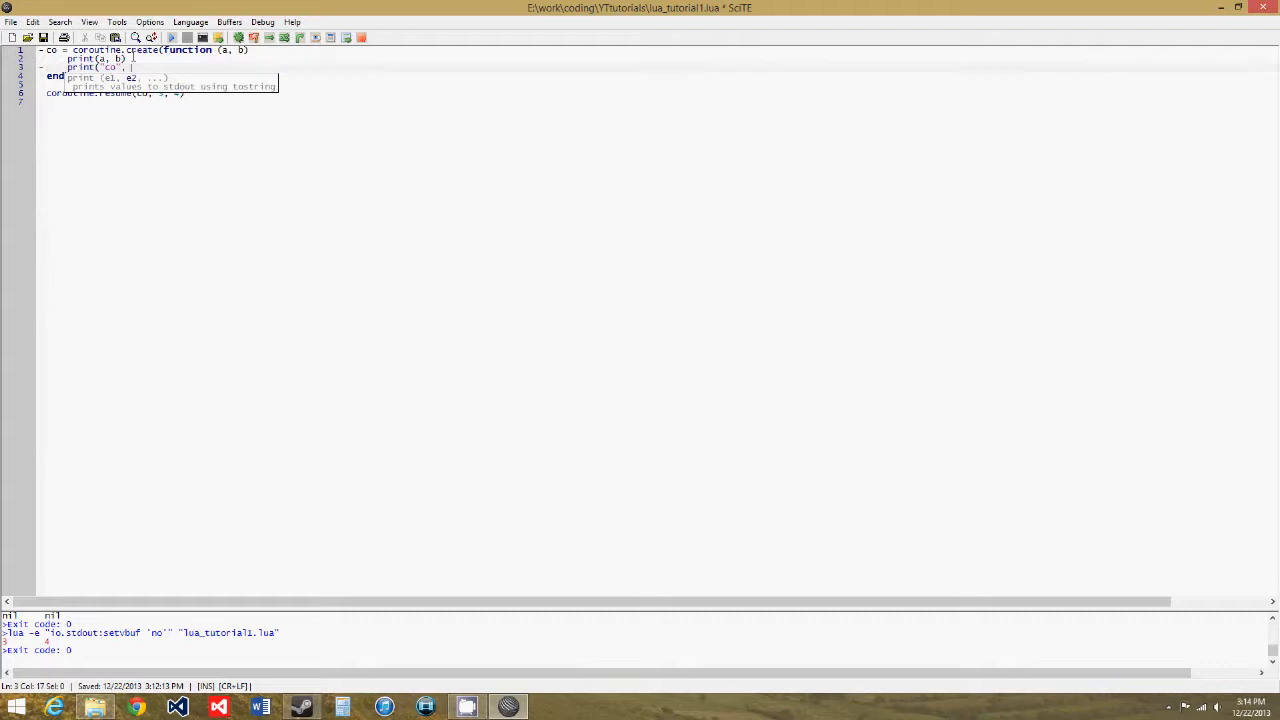
text(courd)
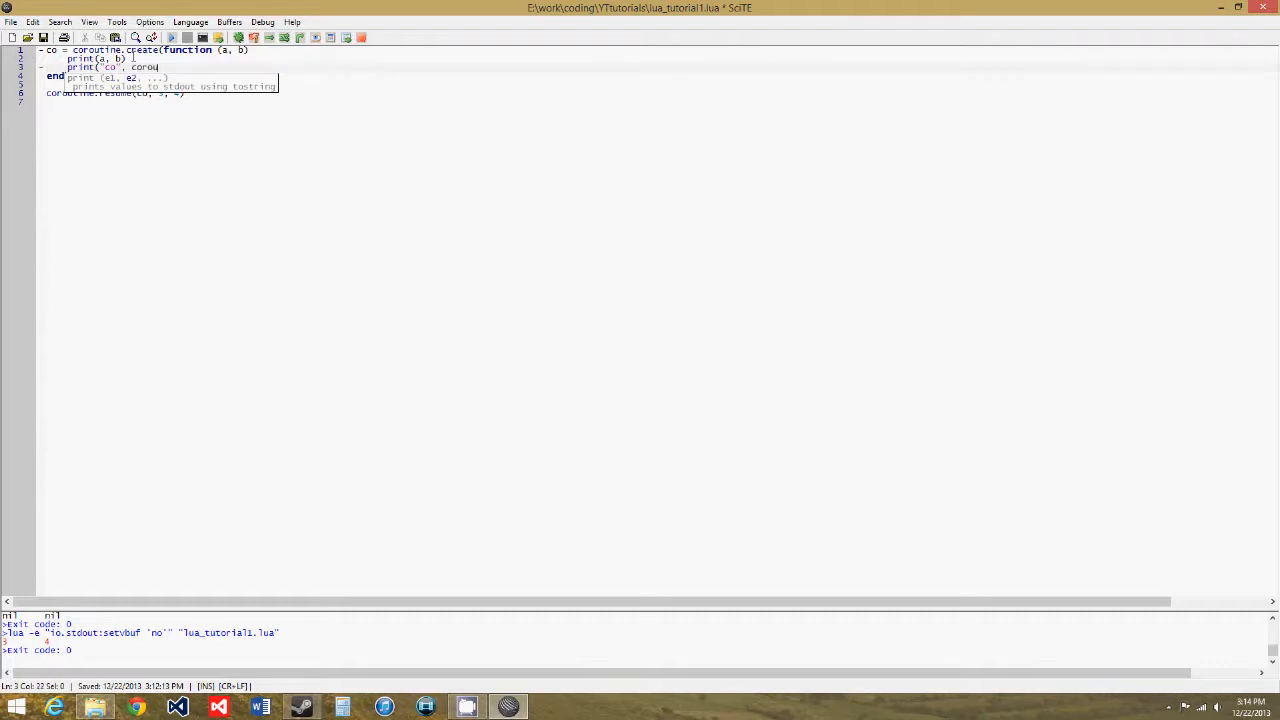
text(tine)
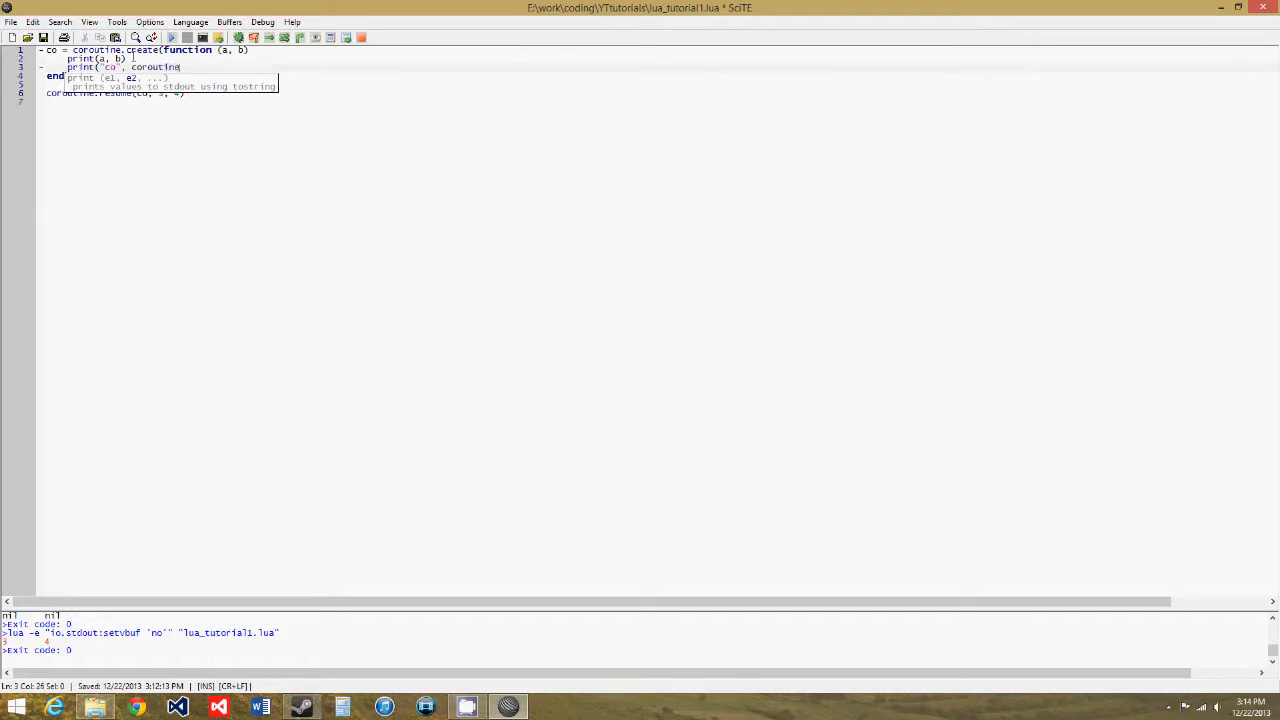
text(y)
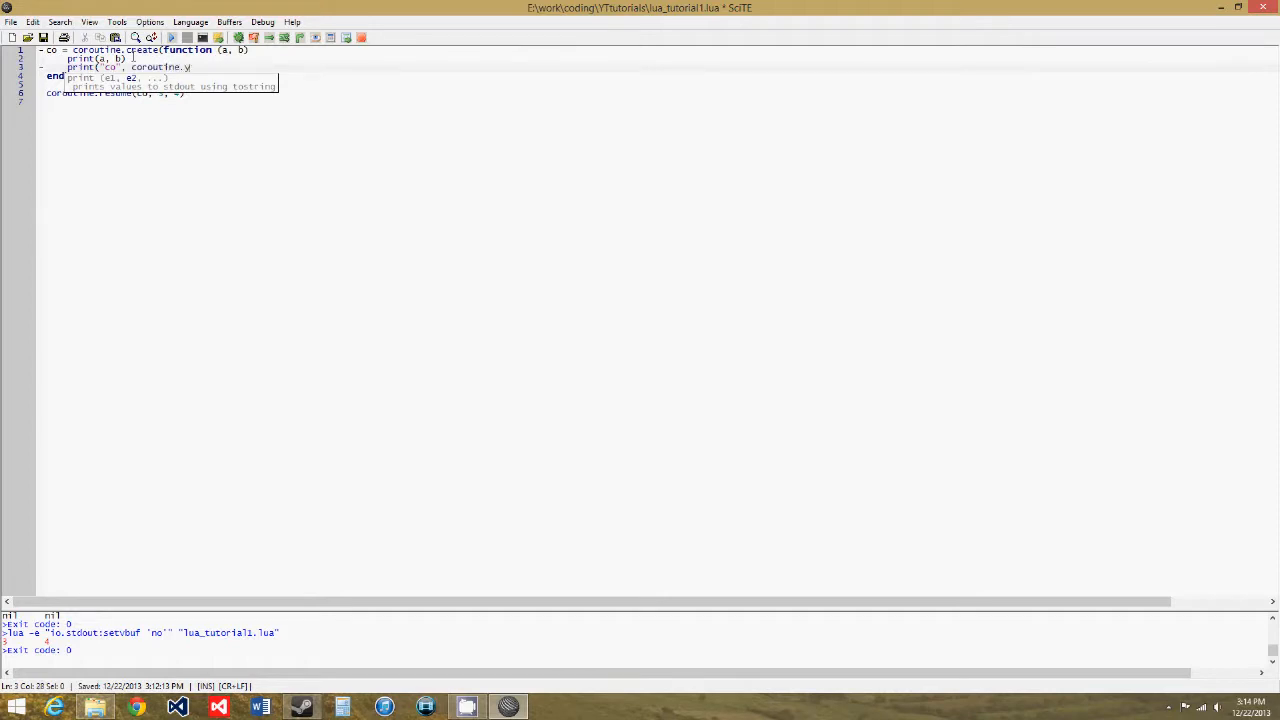
text(ield()
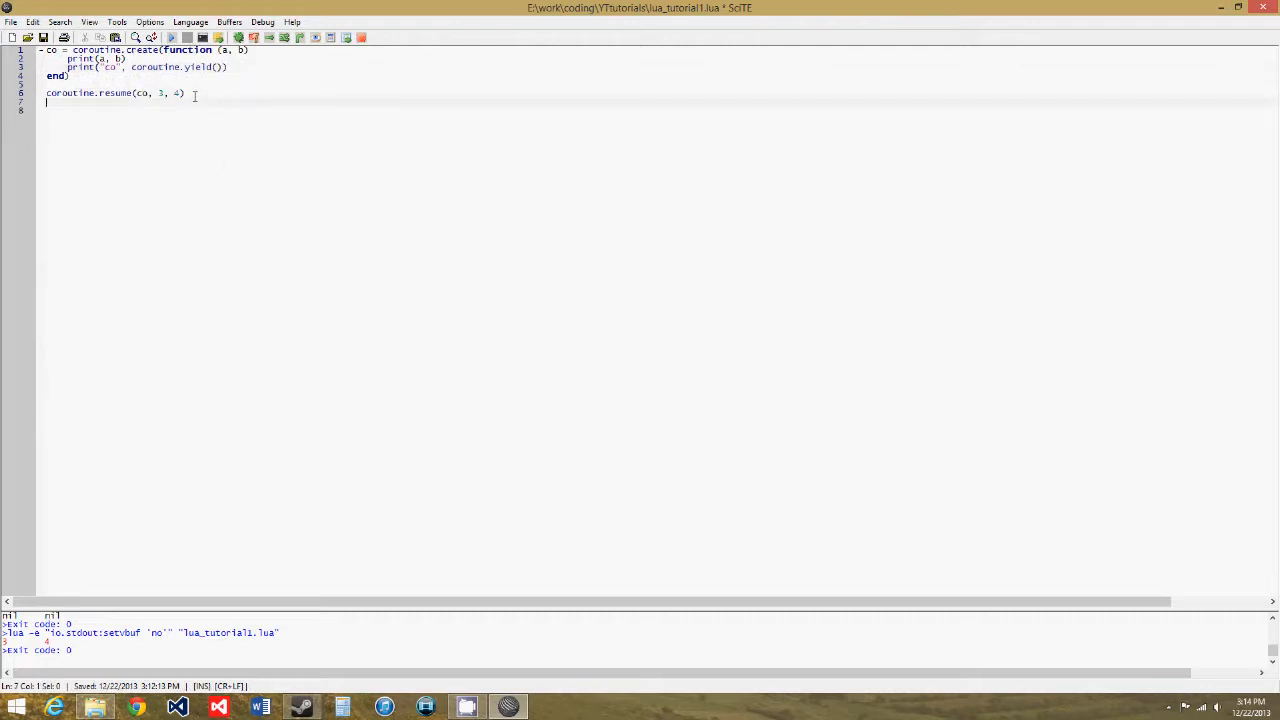
Add a second resume call, coroutine.resume(co, "hello", 5, 9), below
text(coroutine.resume()
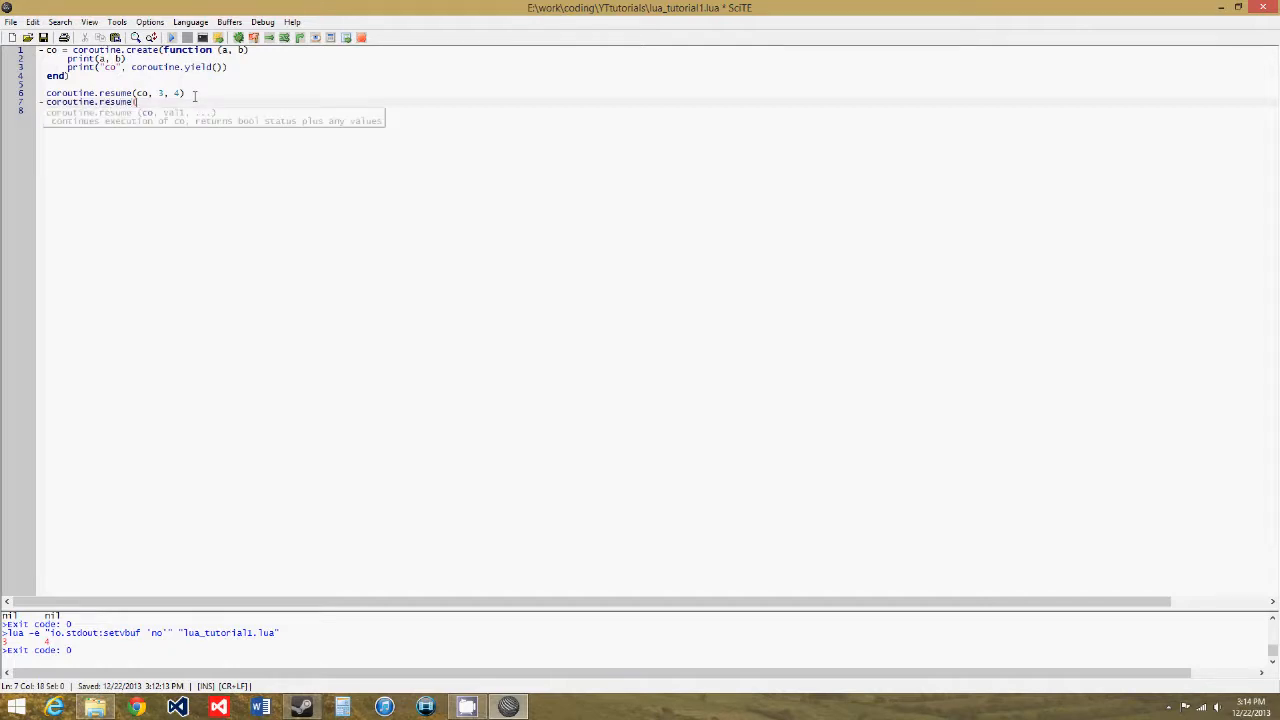
text(co)
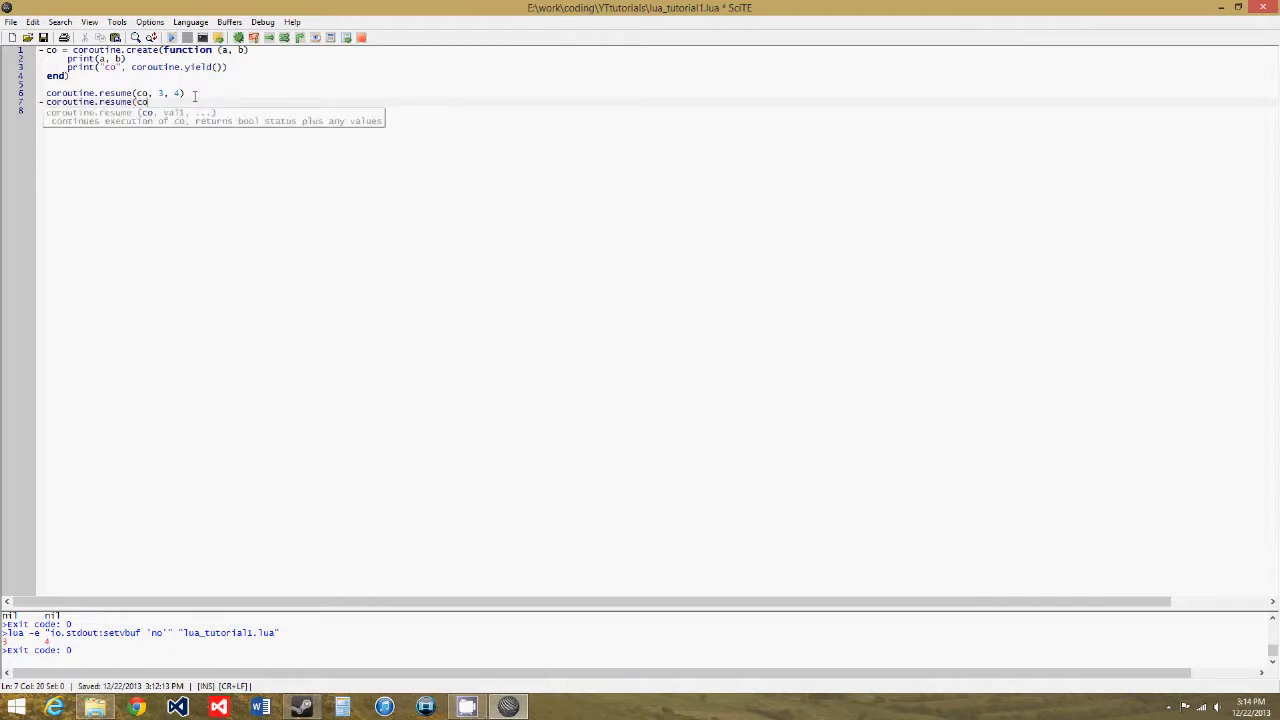
text(,)
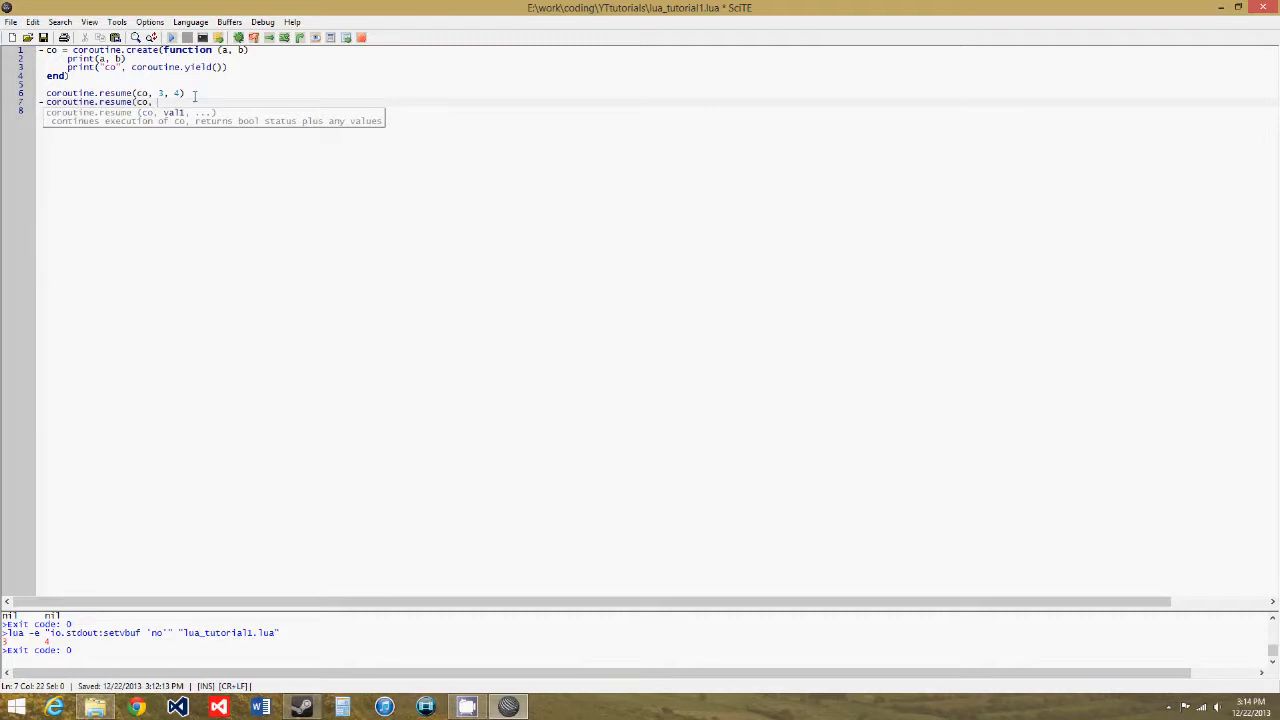
text("hello")
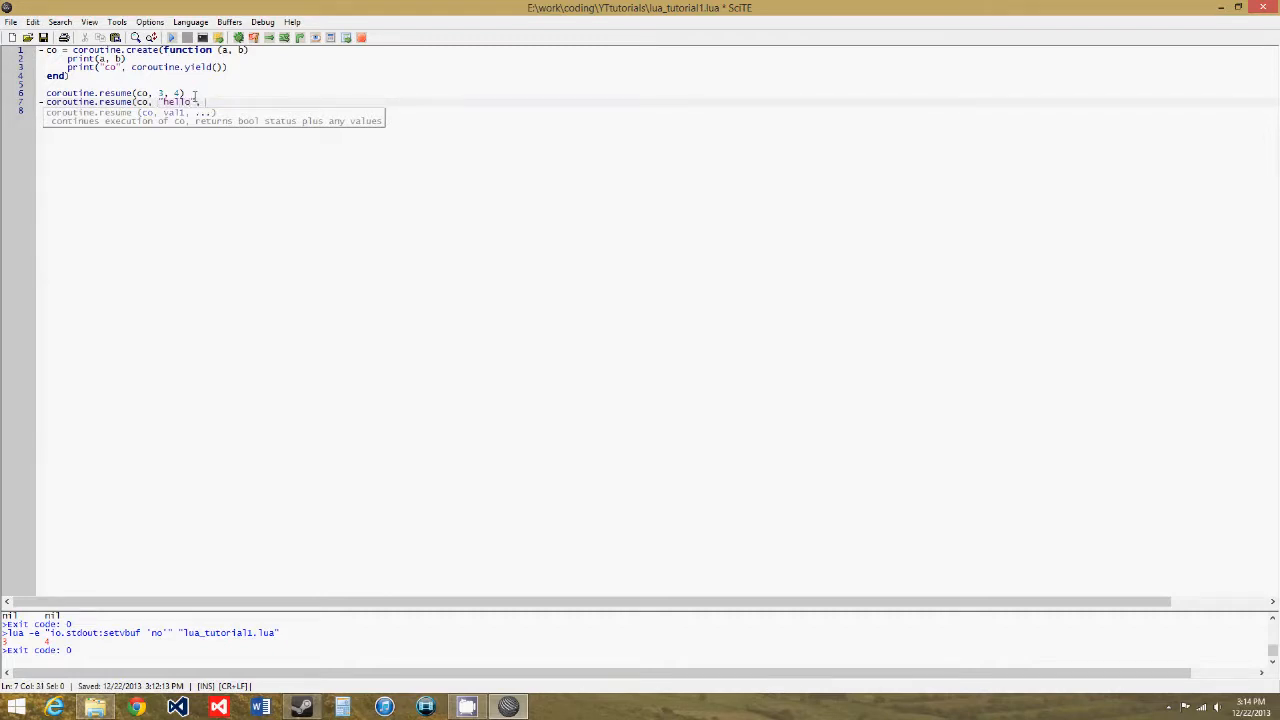
text(, 5, 3)
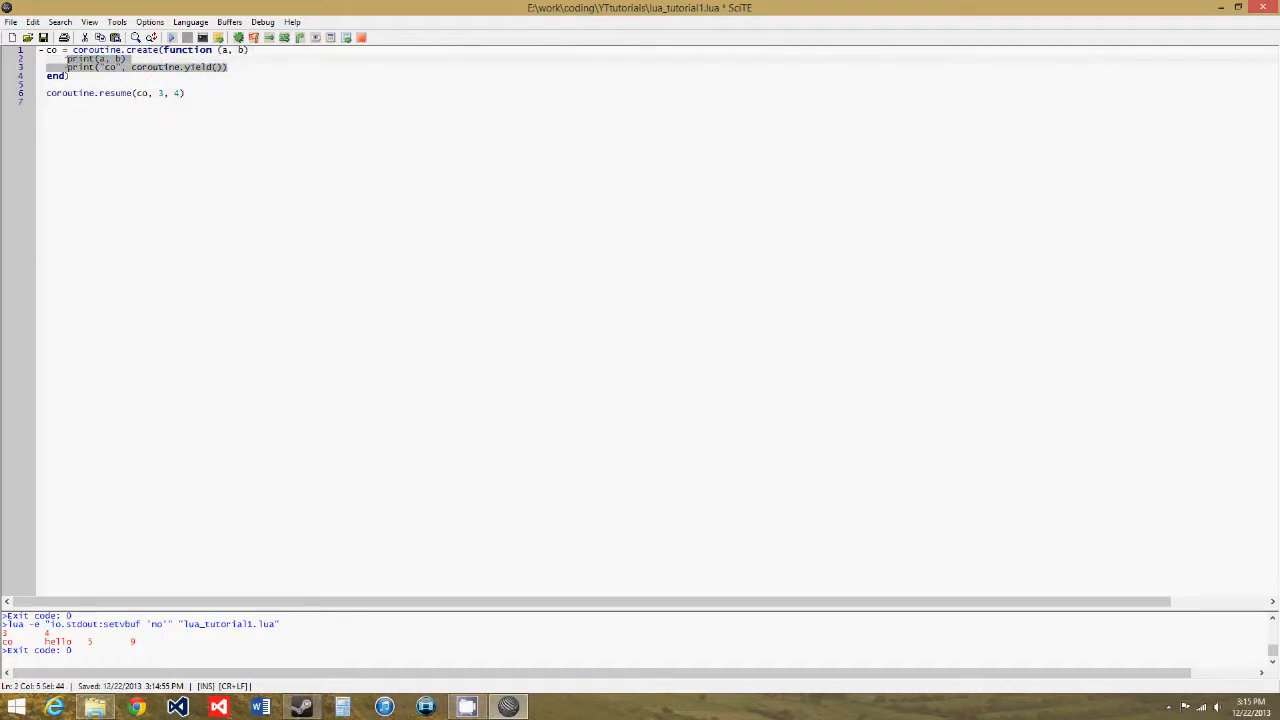
Delete the print lines and make the body coroutine.yield(a + b, a - b)
key(Delete)
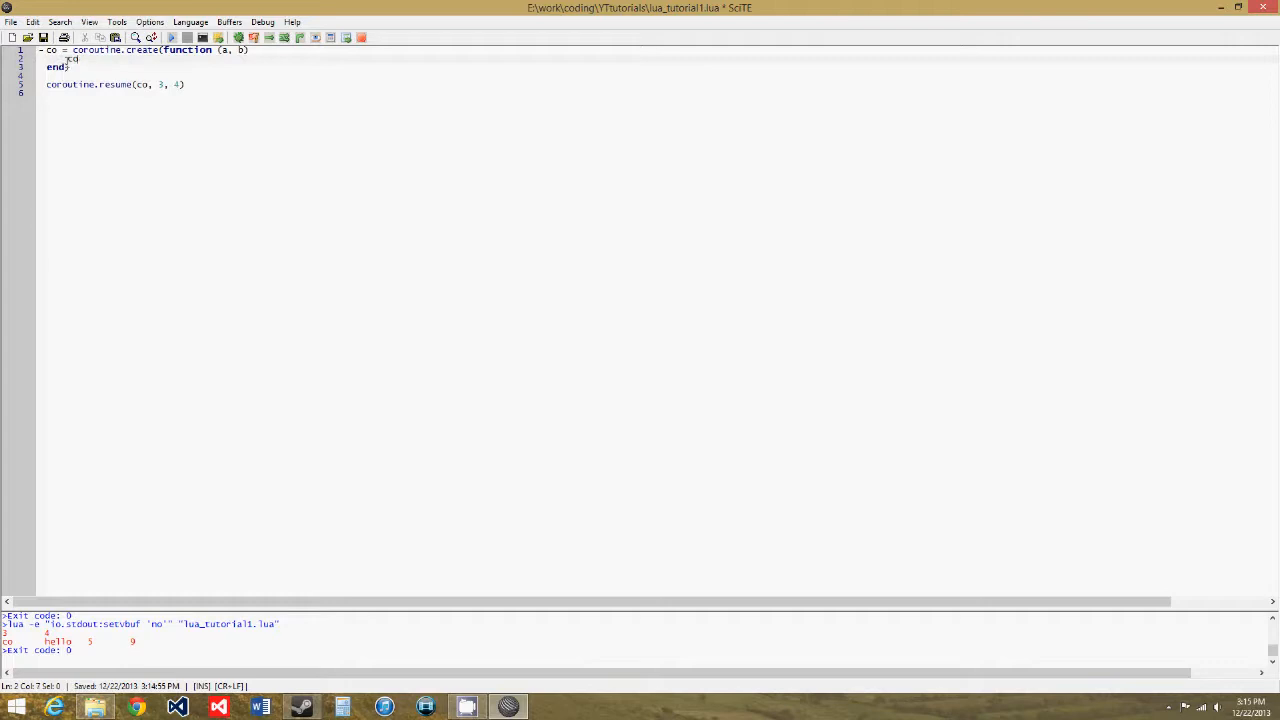
text(coroutine.)
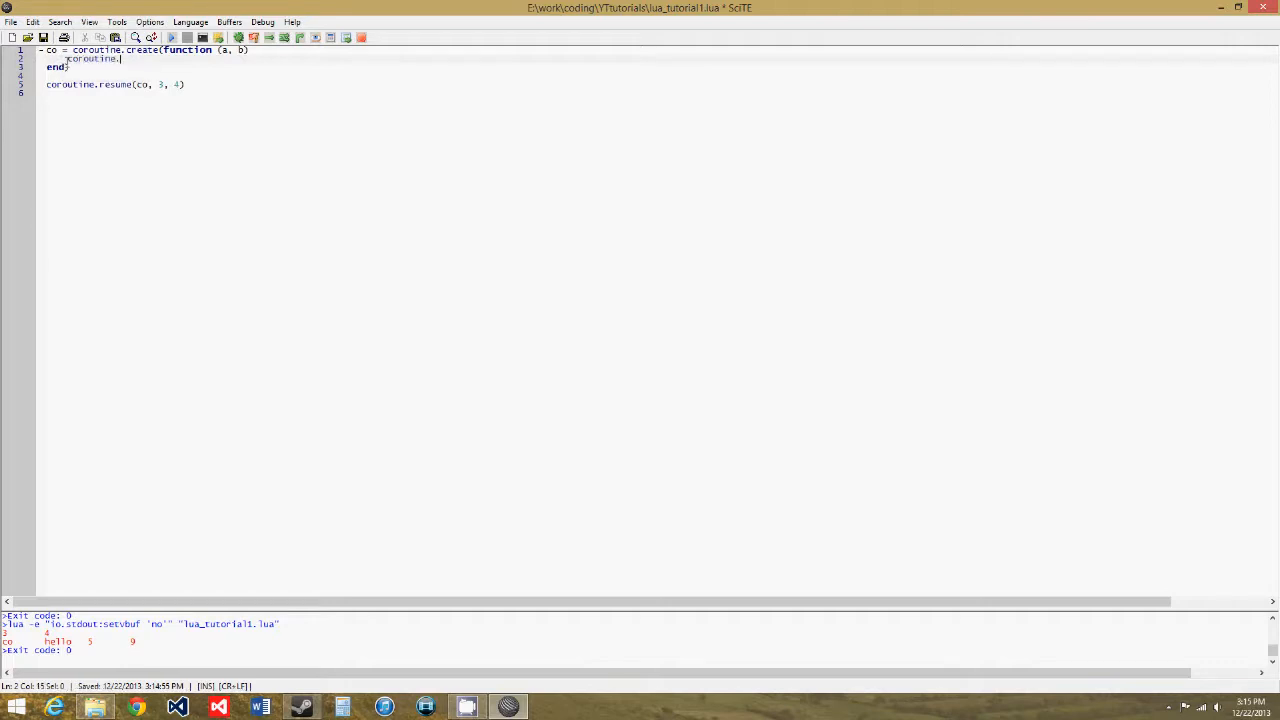
text(yield)
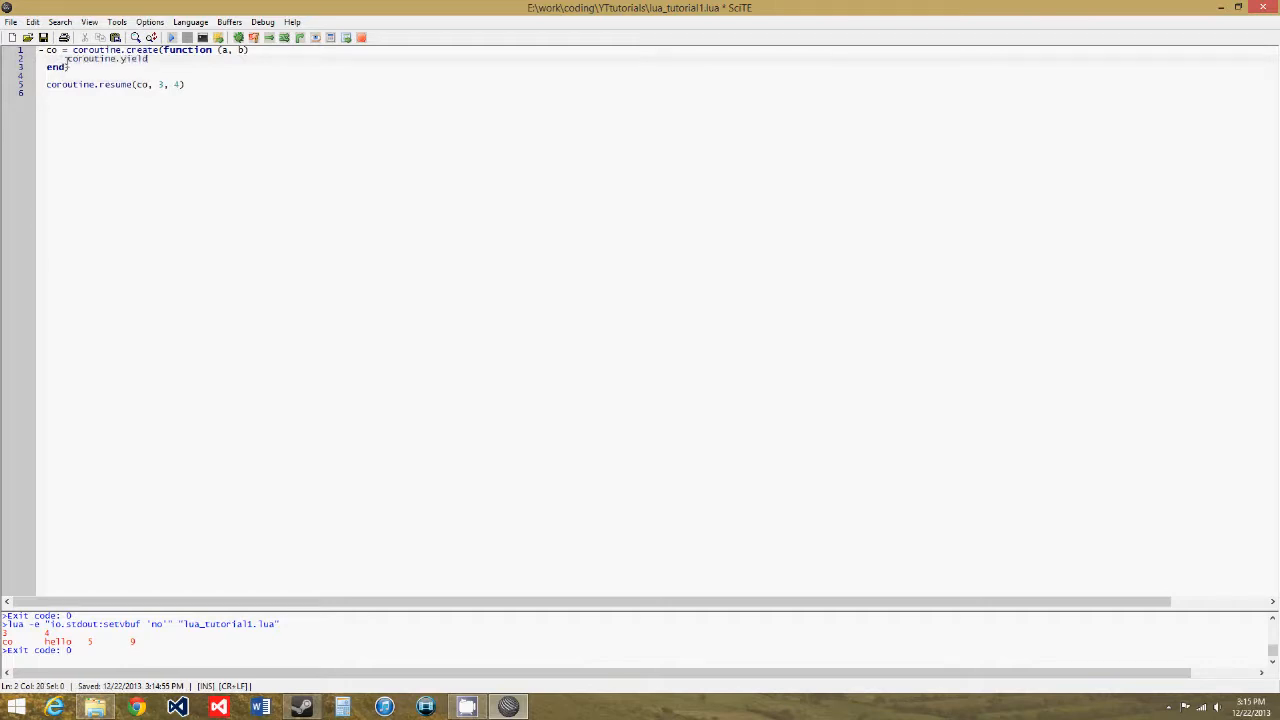
text(()
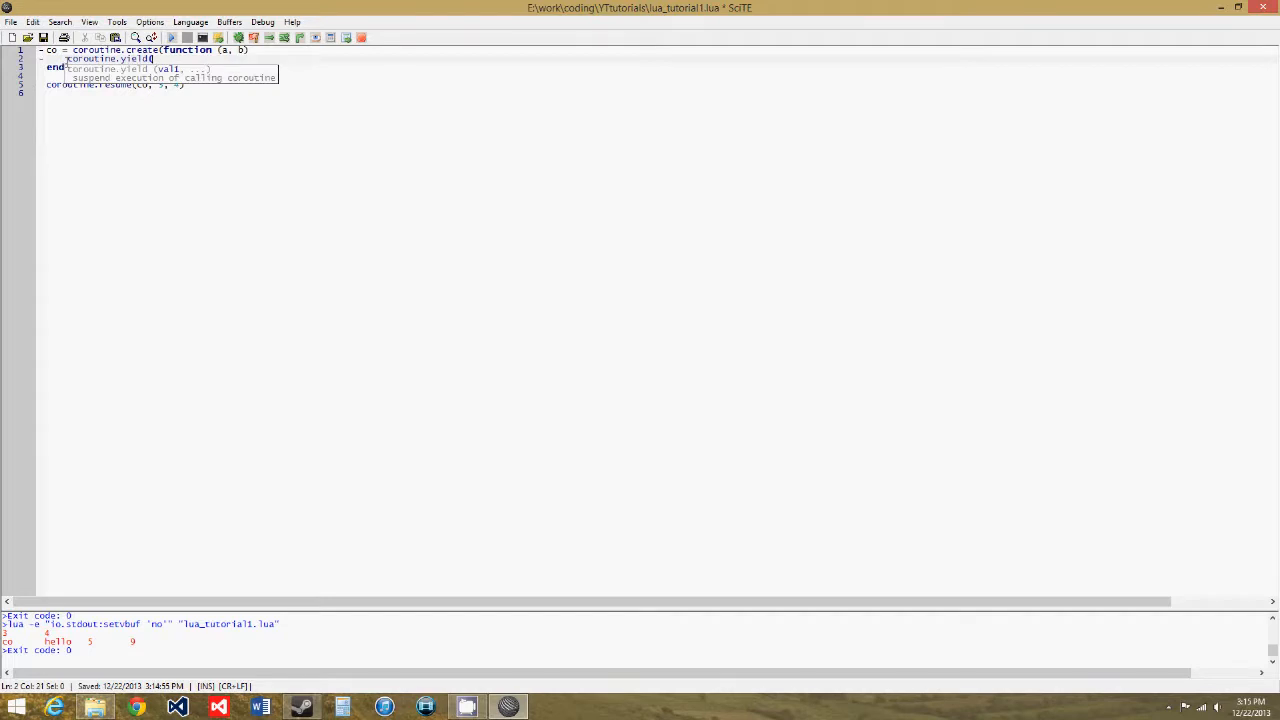
text(a + b,)
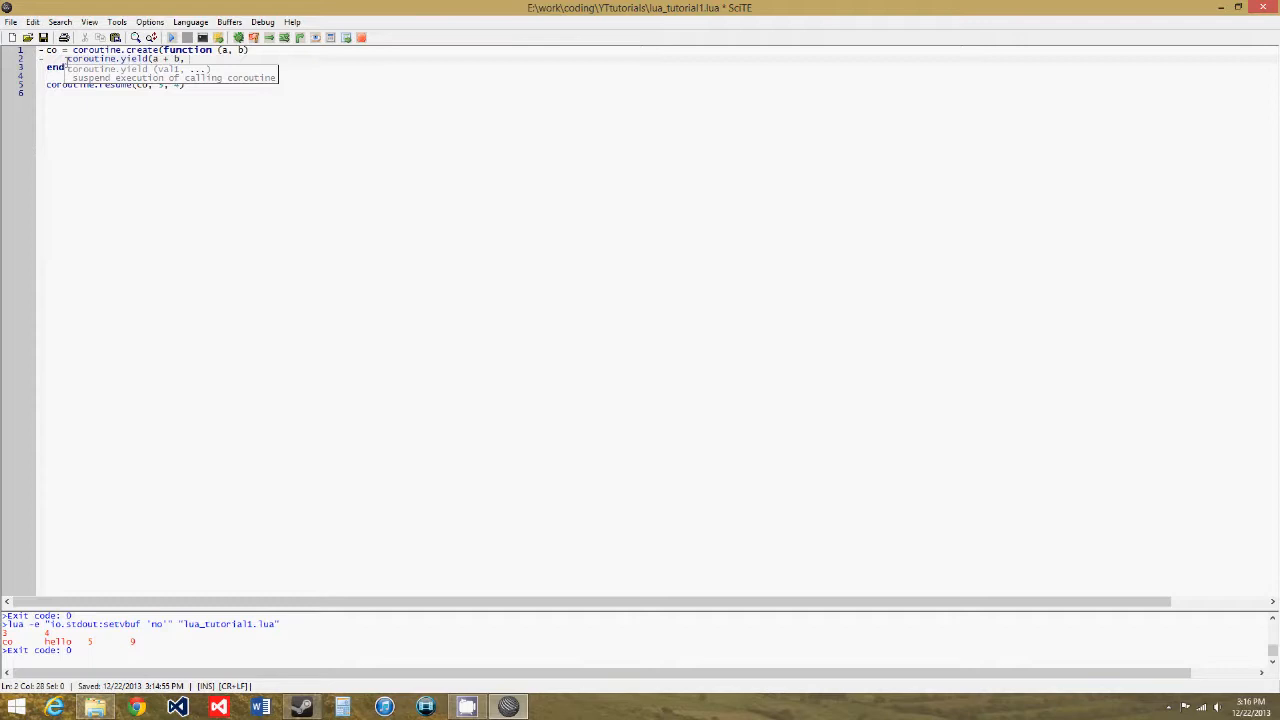
text(a -)
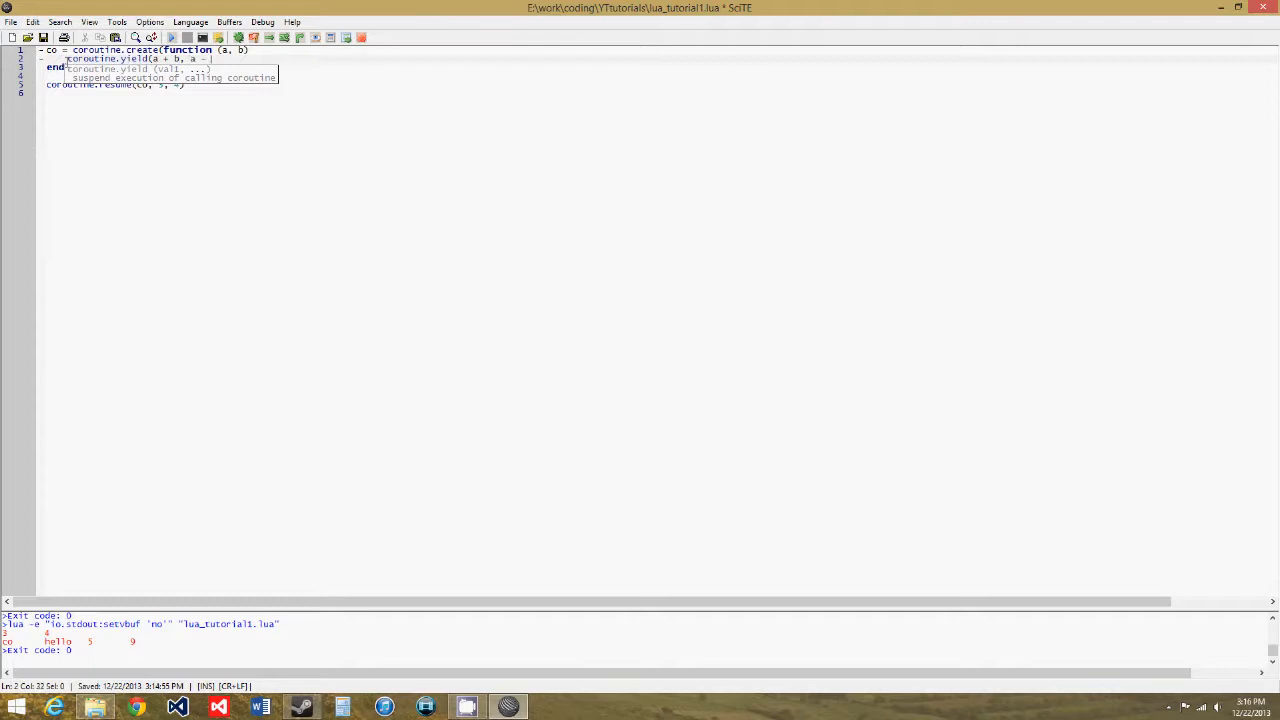
text(b)
click(117, 84)
text(5)
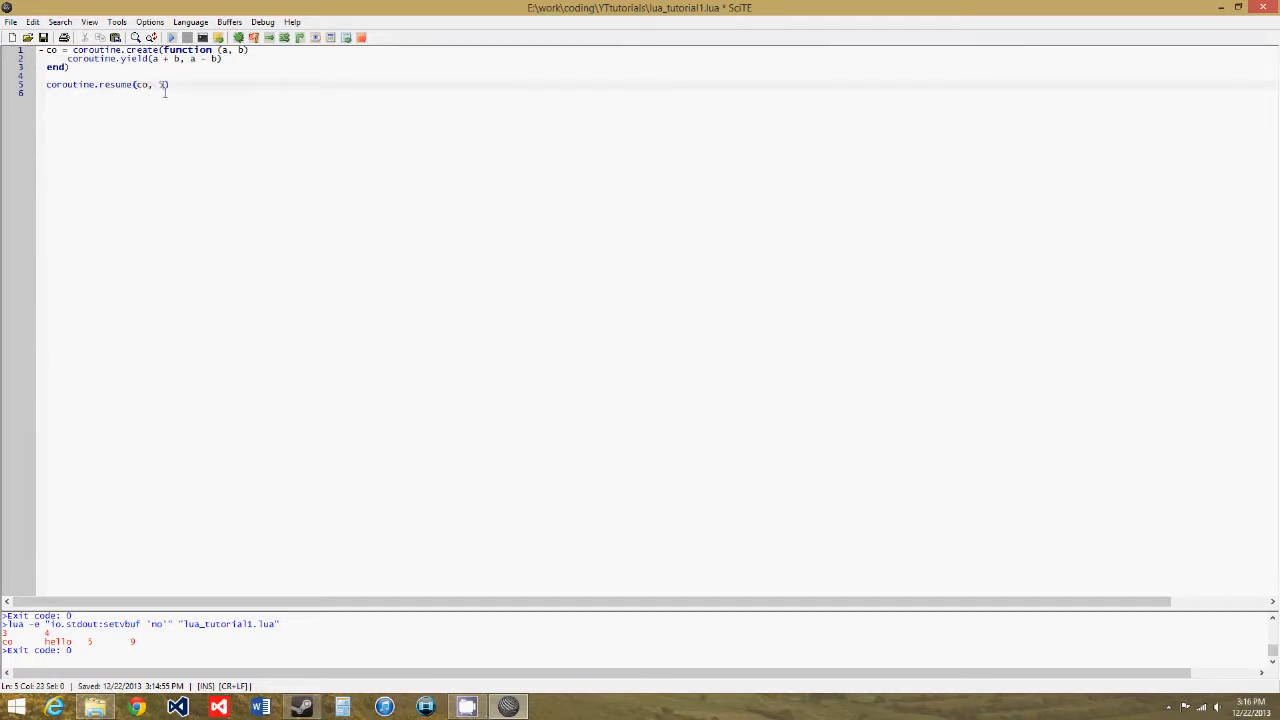
Change the resume call to coroutine.resume(co, 5, 6), which outputs true 11 -1
text(, 6)
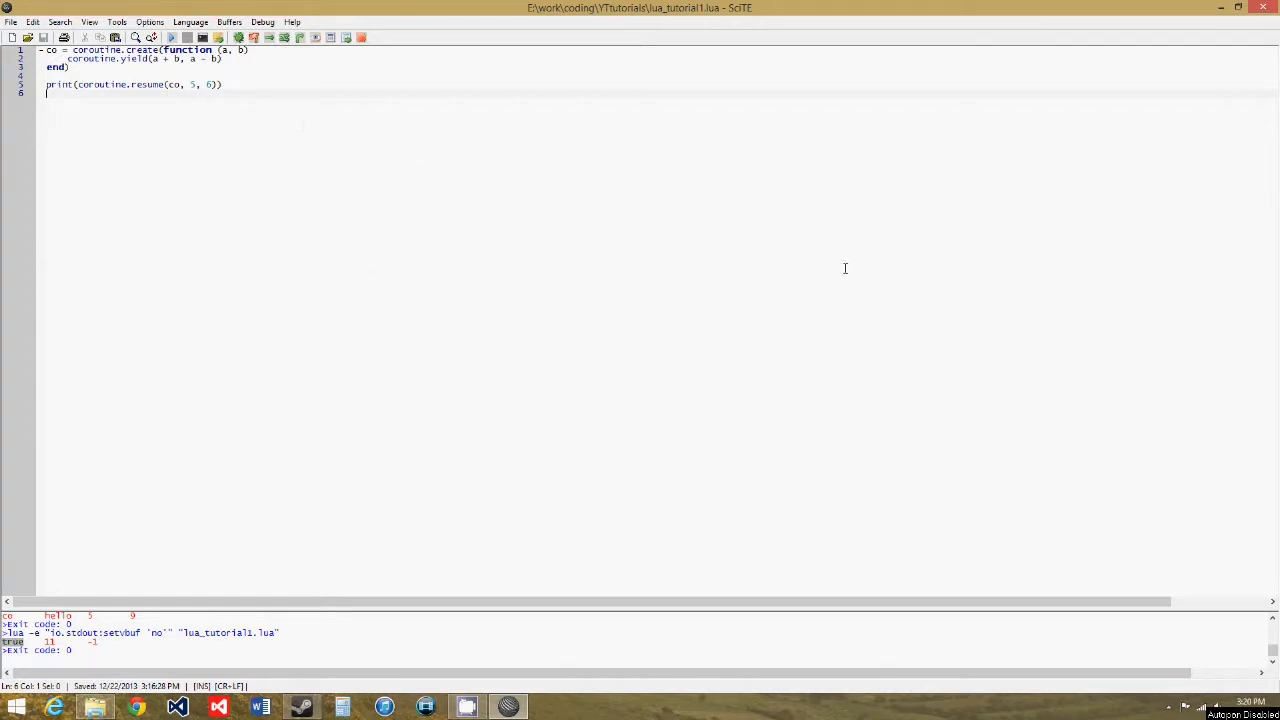
mouse_move(206, 164)
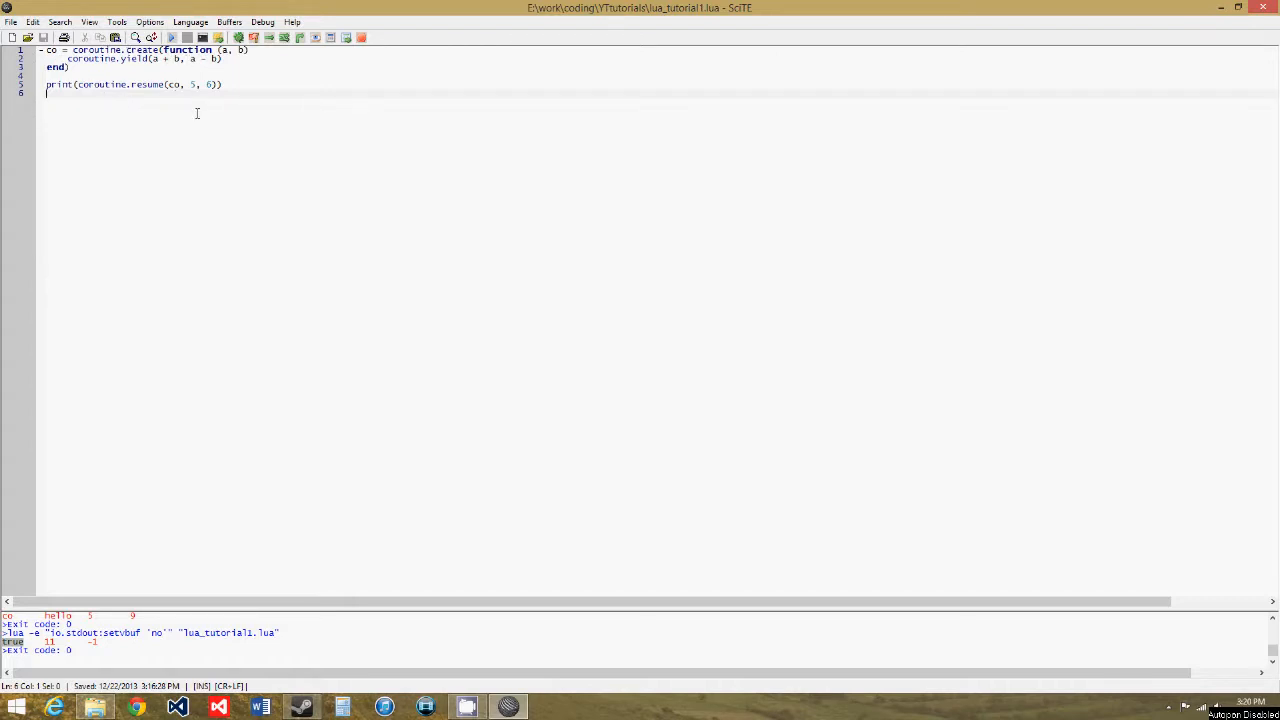
mouse_move(170, 276)
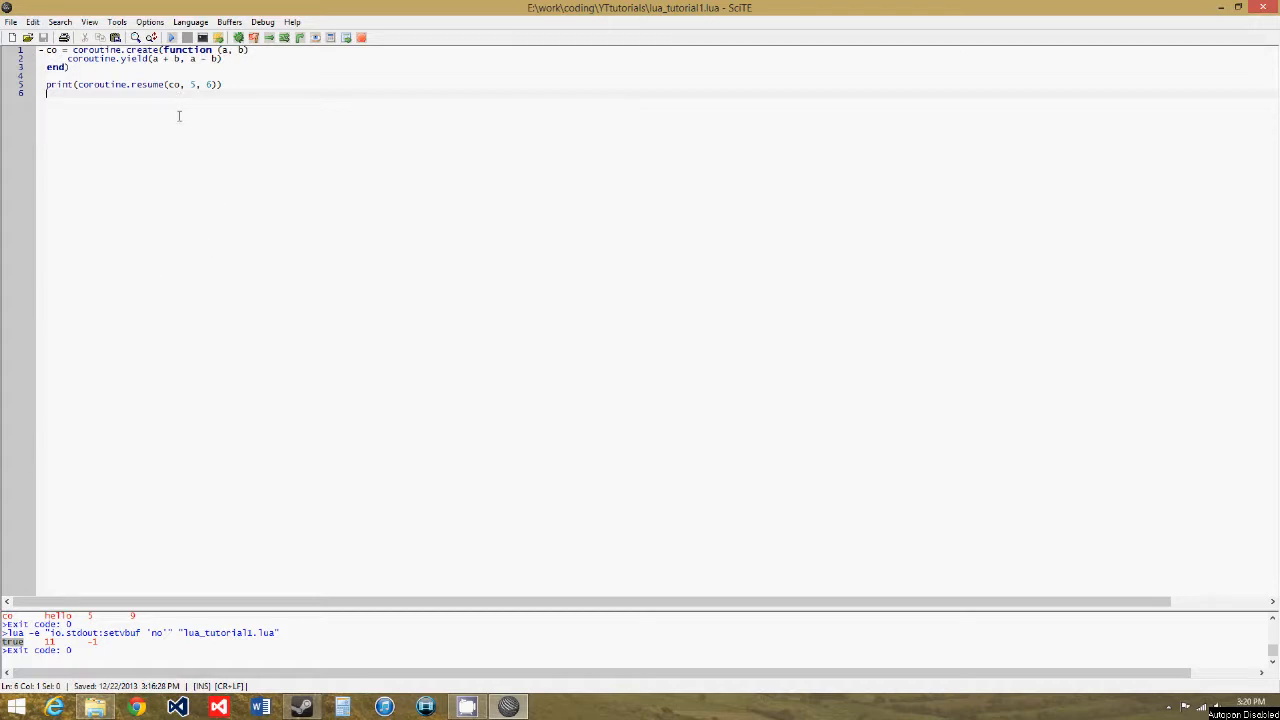
mouse_move(198, 186)
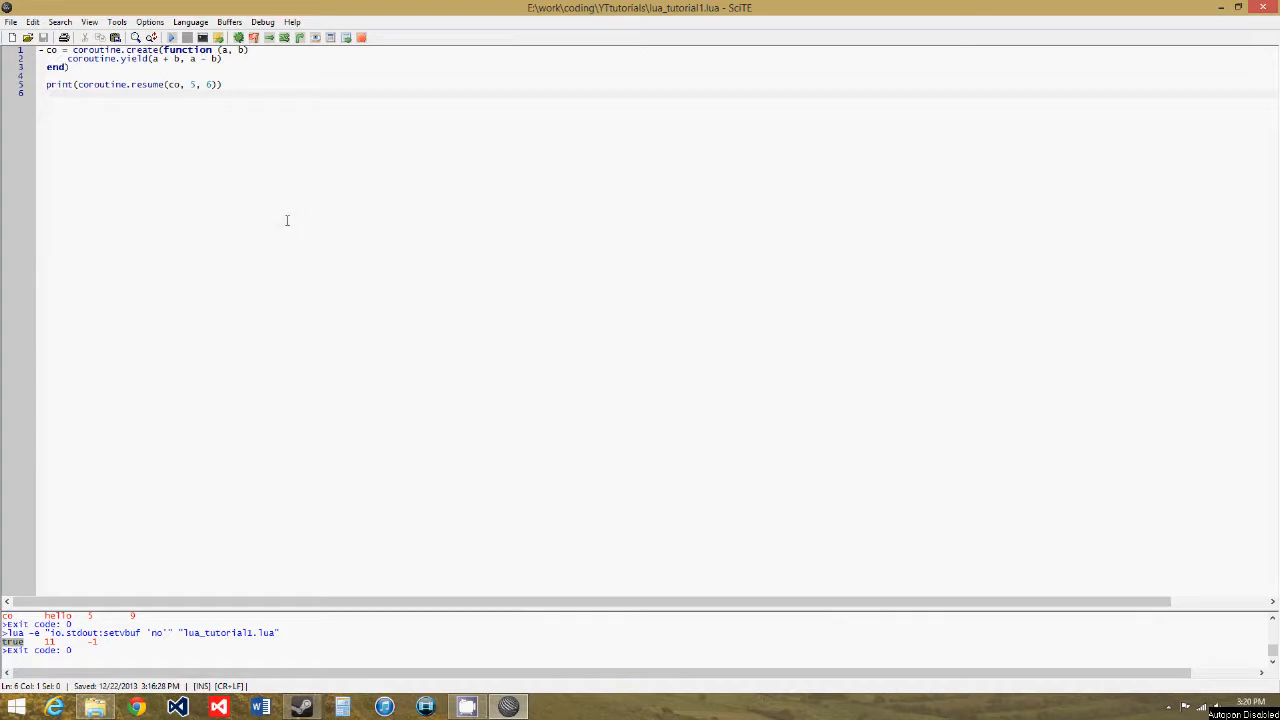
mouse_move(269, 223)
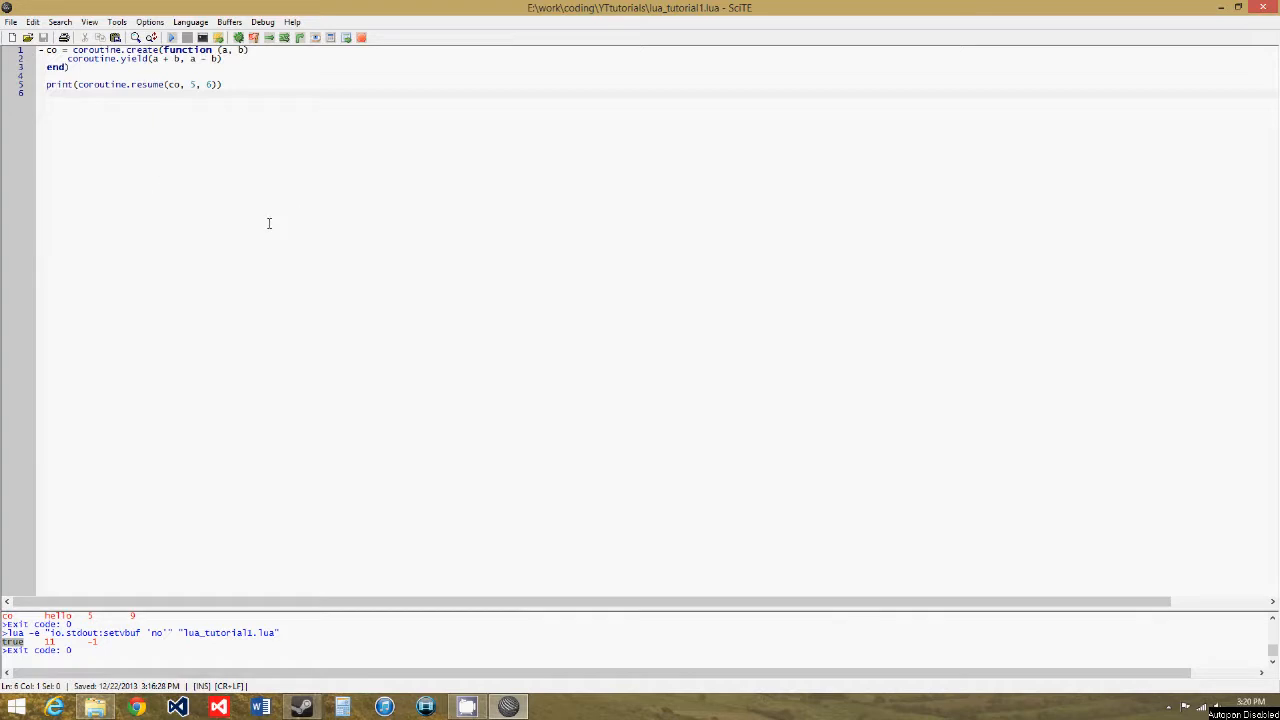
mouse_move(127, 94)
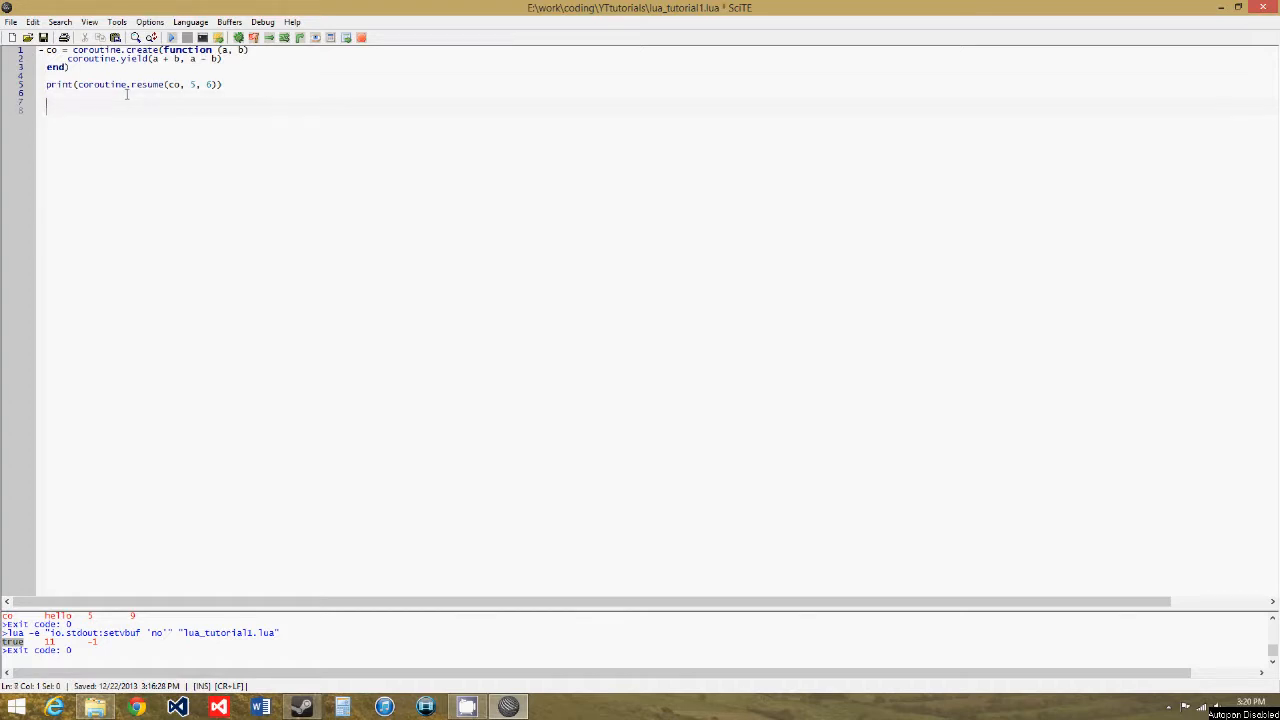
Add print(coroutine.status(co)) on line 8, filling in the missing co argument
text(print()
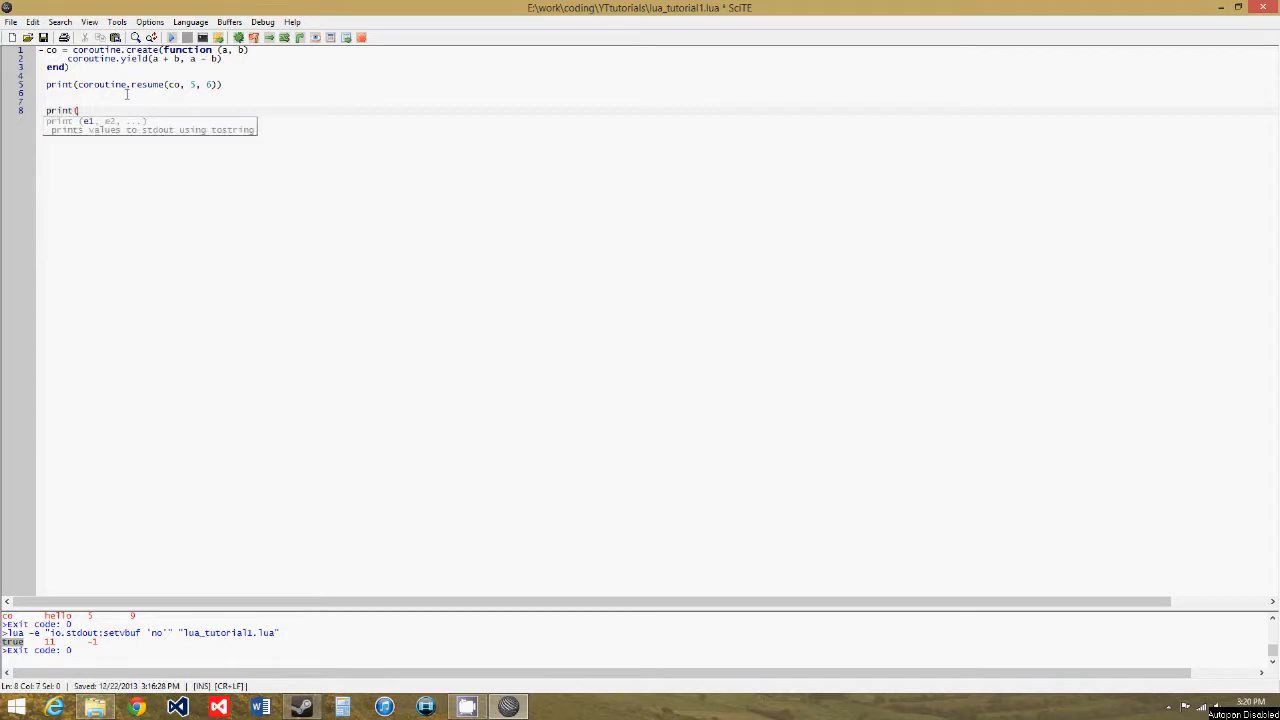
text(coroutine.)
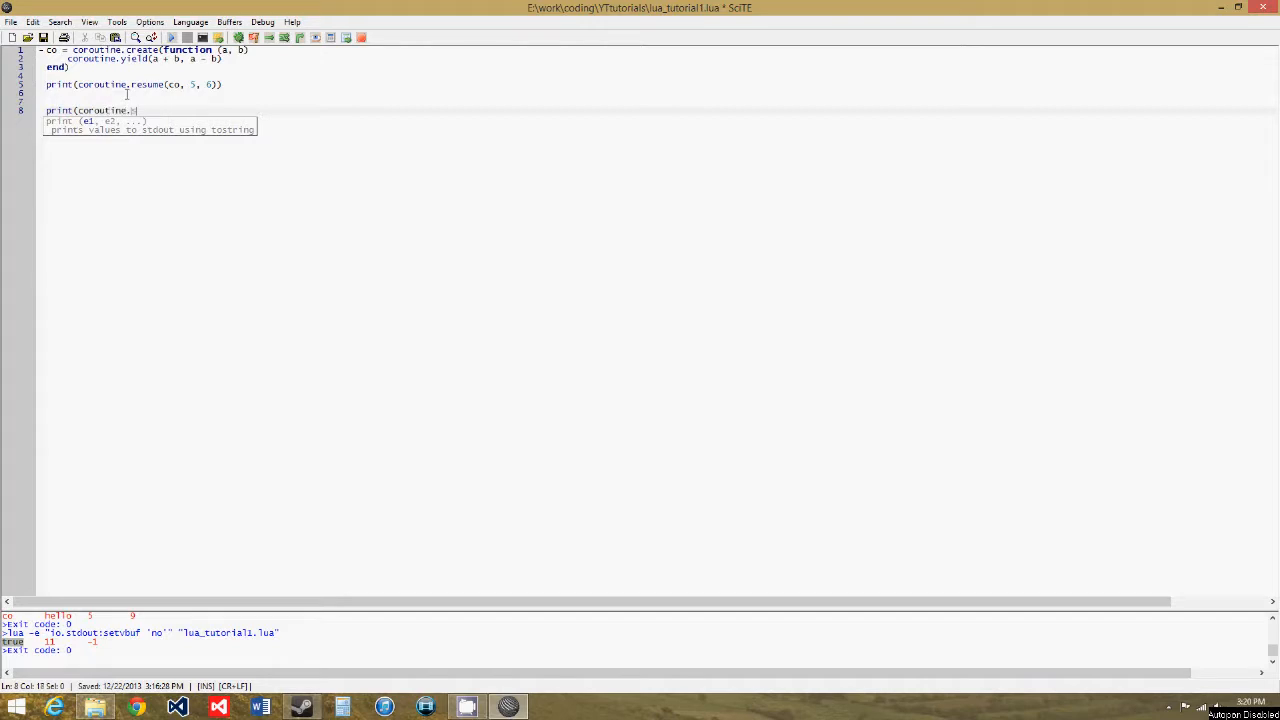
text(stat)
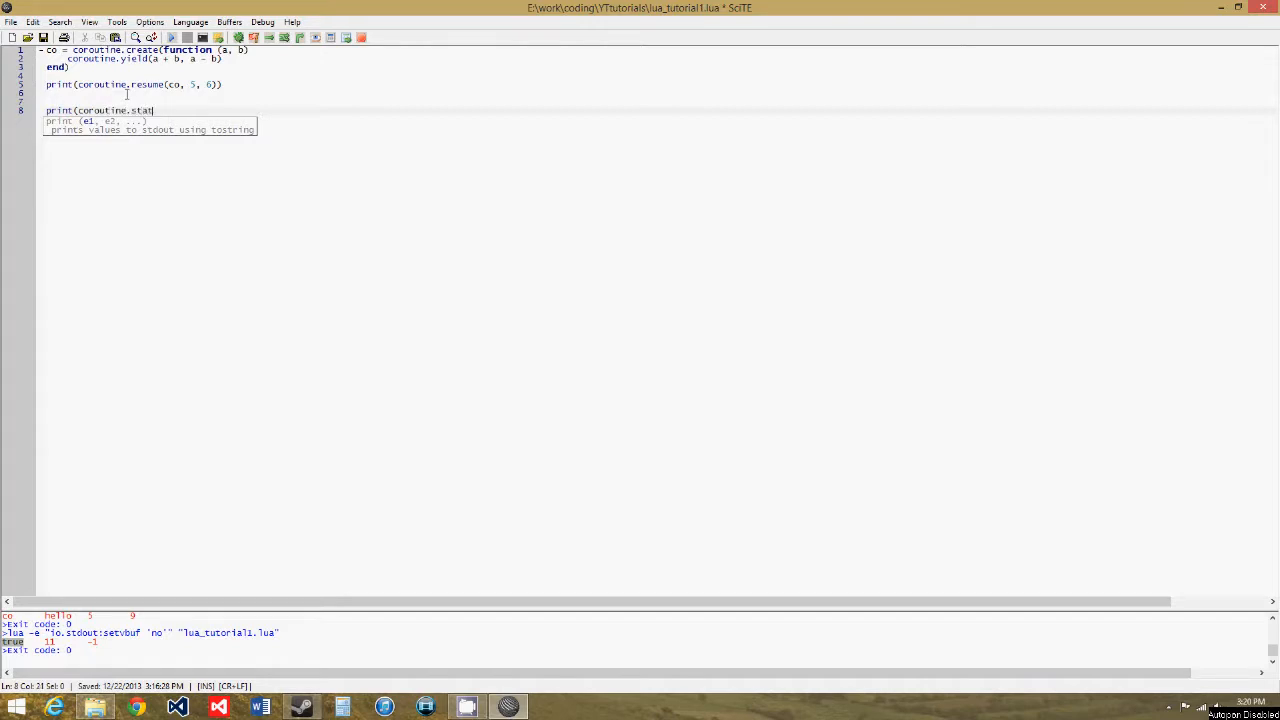
text(us())
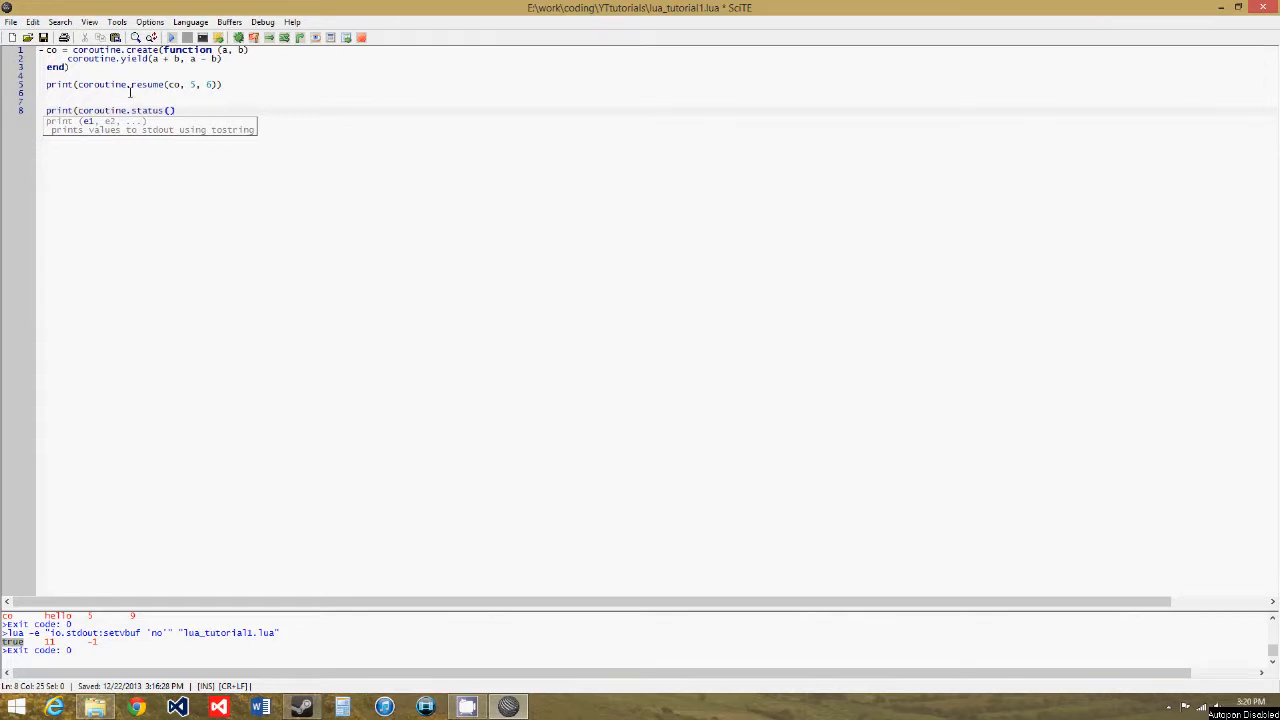
text())
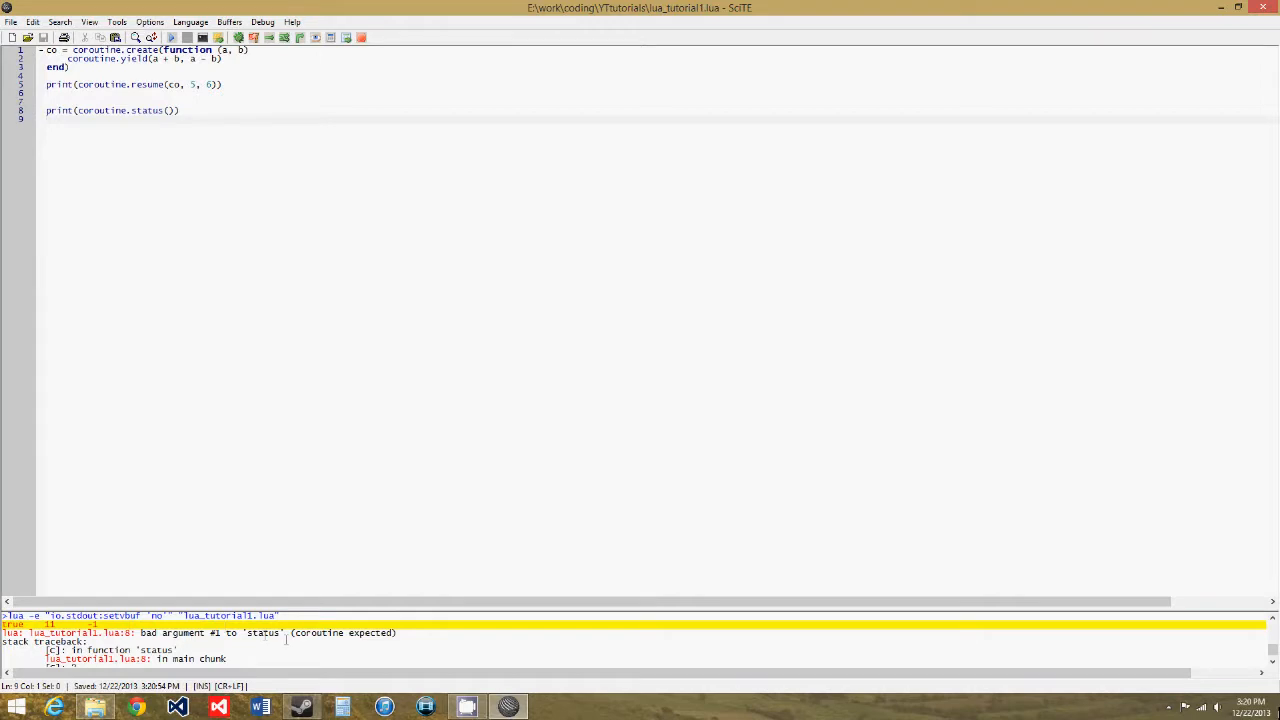
click(168, 110)
text(co)
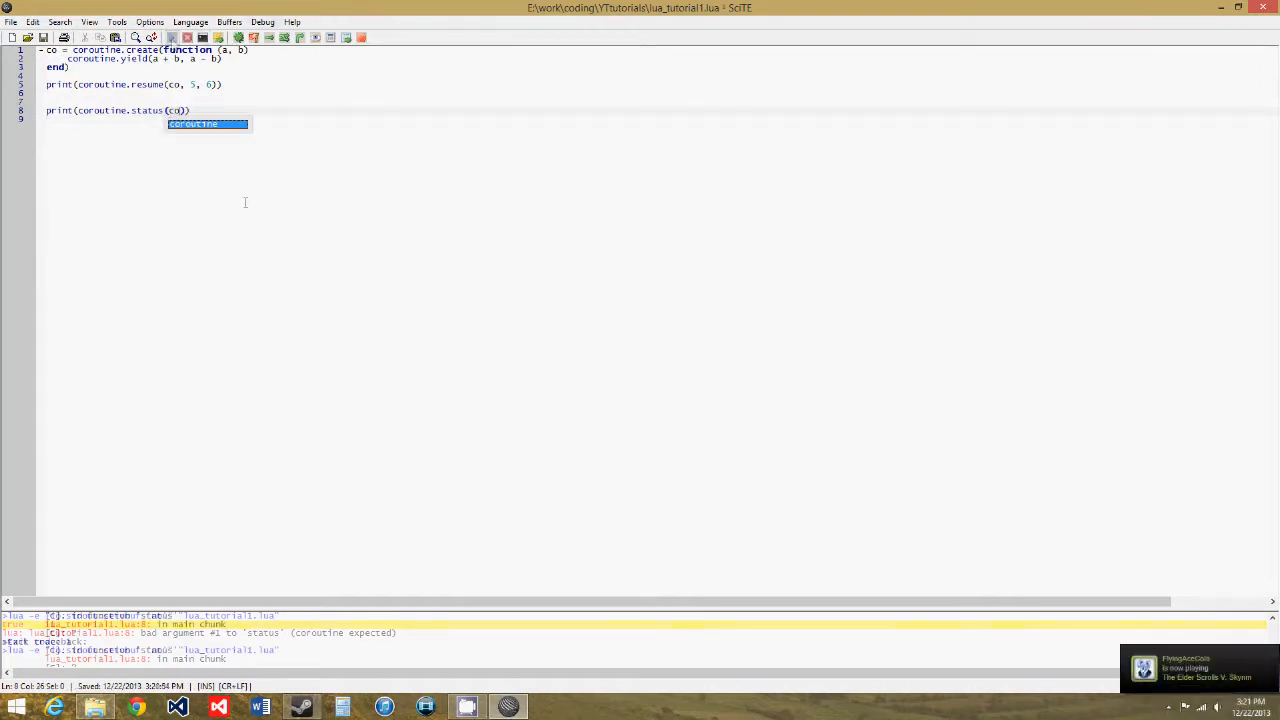
click(174, 37)
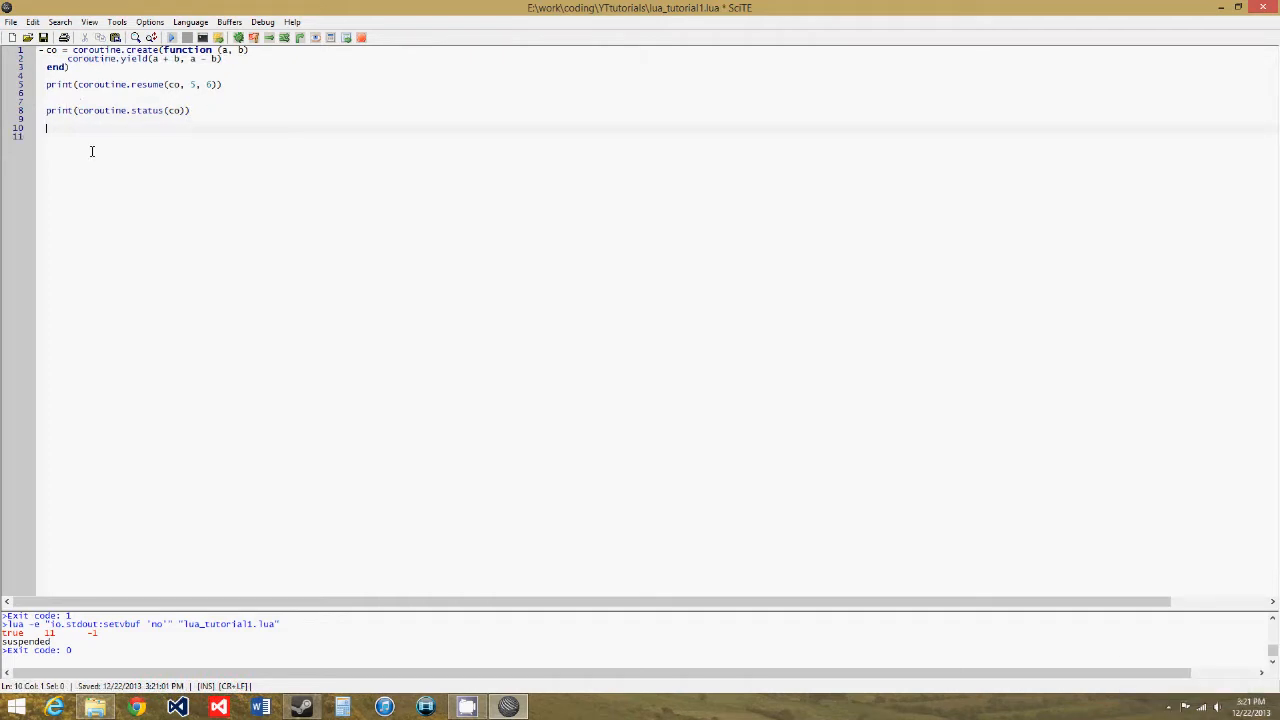
Add another coroutine.resume(co) followed by a second print(coroutine.status(co)) line
text(coroutine.)
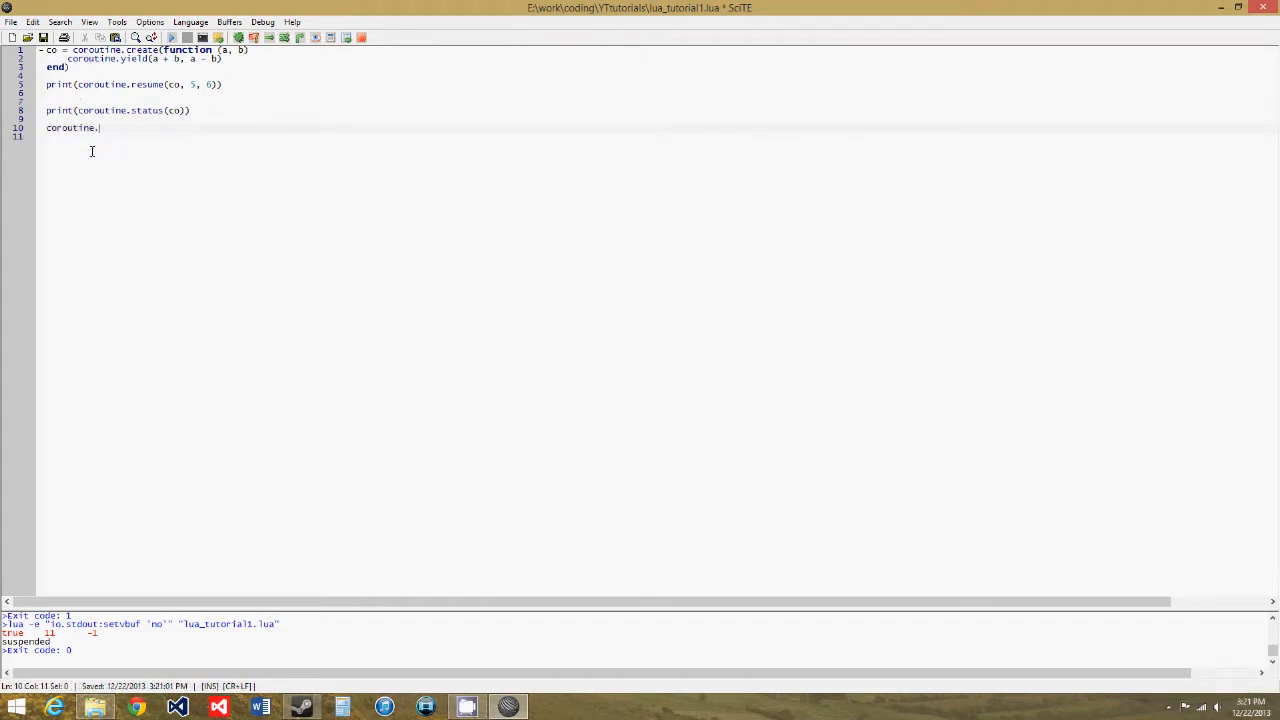
text(resu)
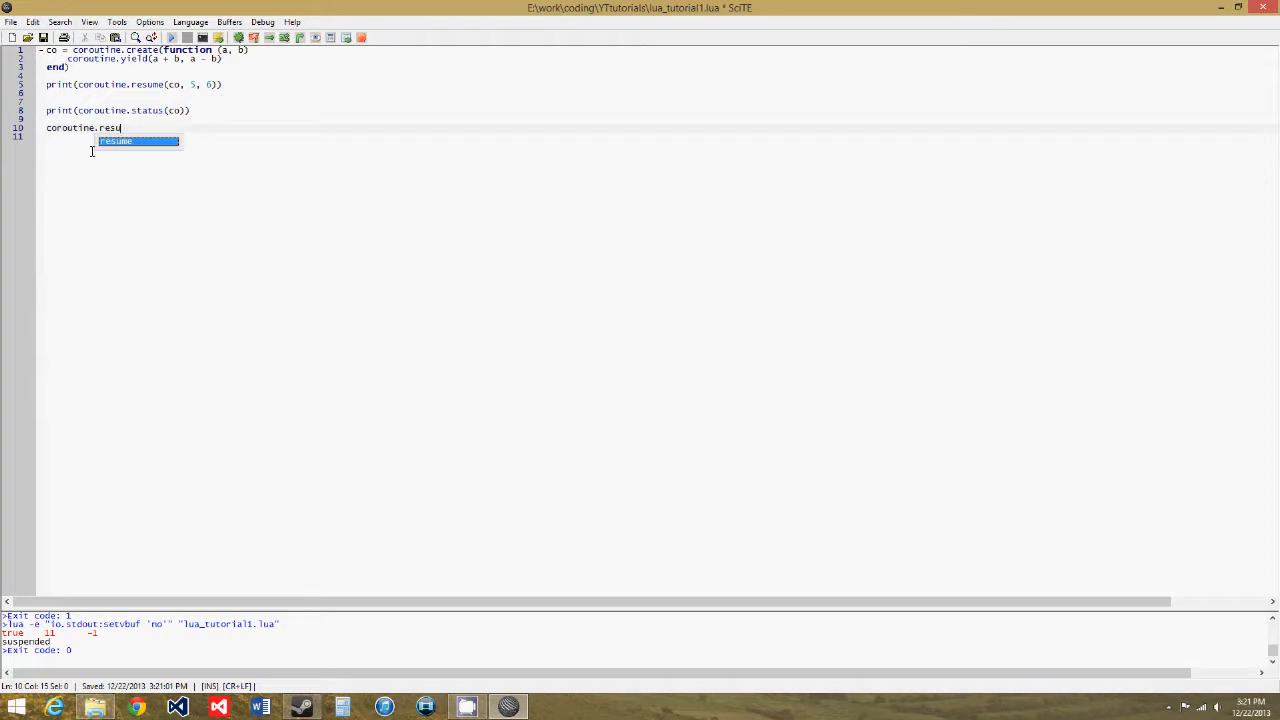
right_click(95, 155)
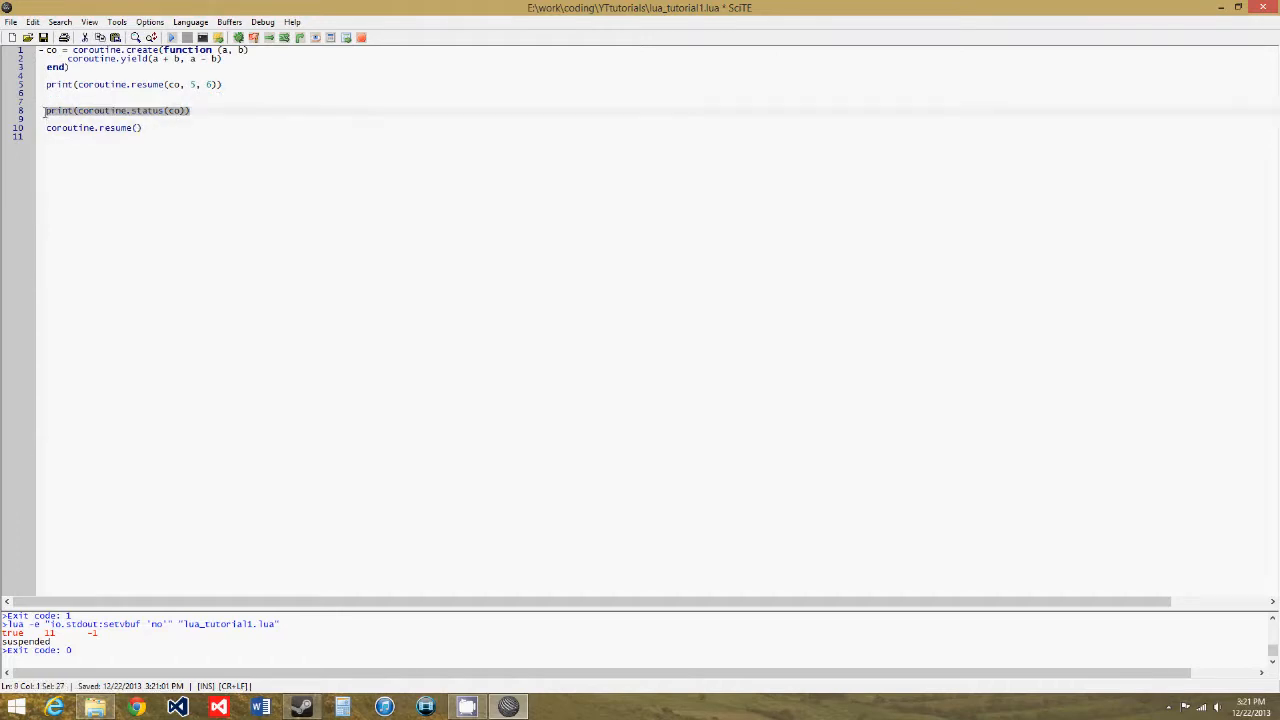
text(print(coroutine.status(co)))
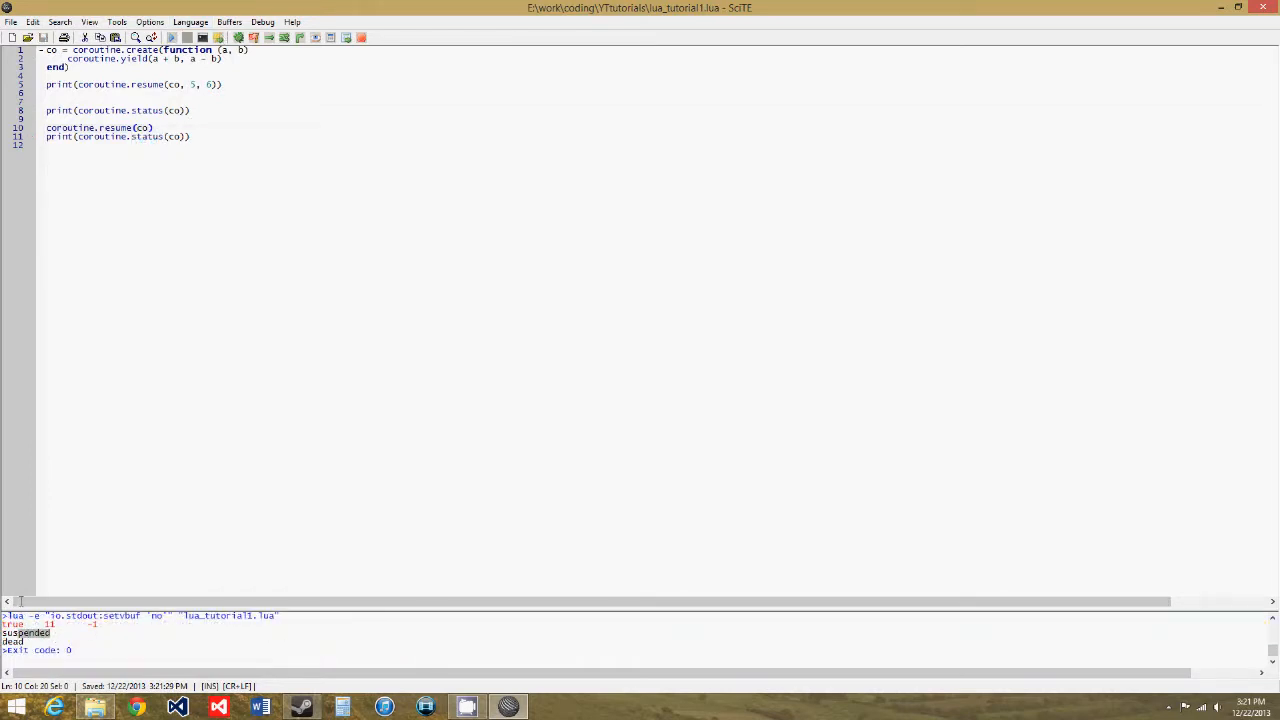
drag(39, 50, 223, 59)
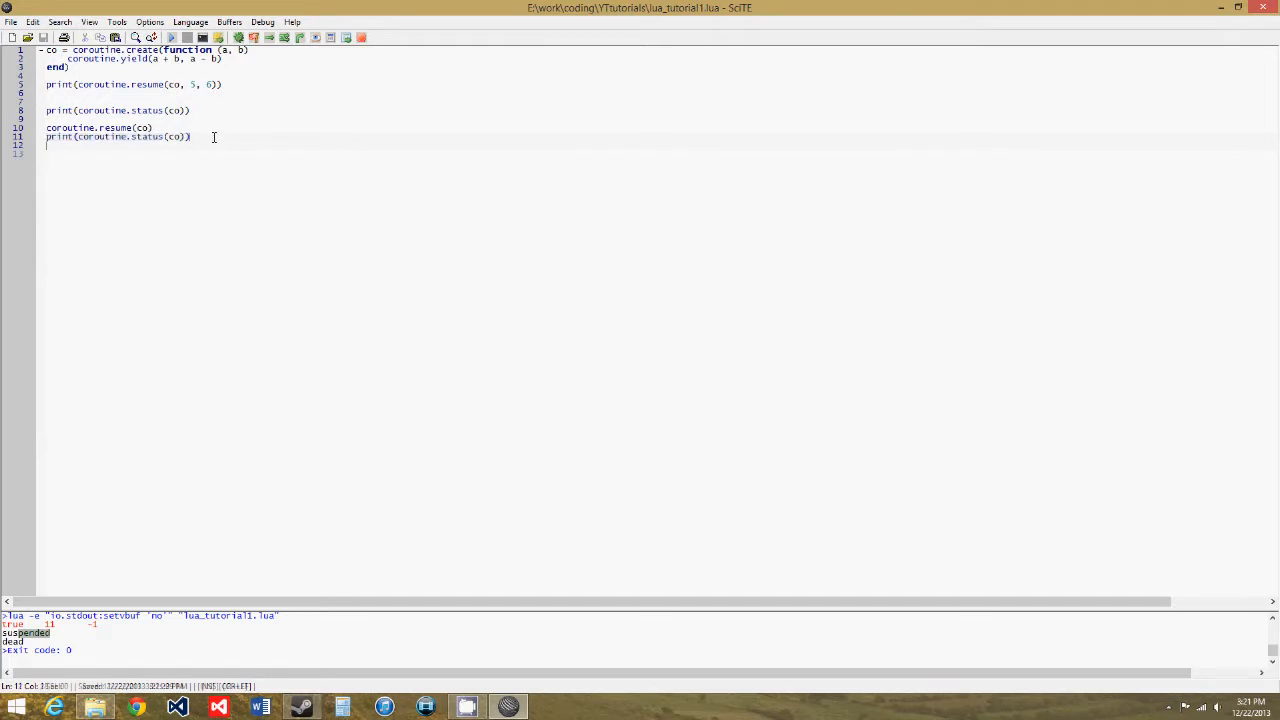
Add a final coroutine.resume(co) print on line 13 and run it, showing 'cannot resume dead coroutine'
text(coroutine.resume(co)
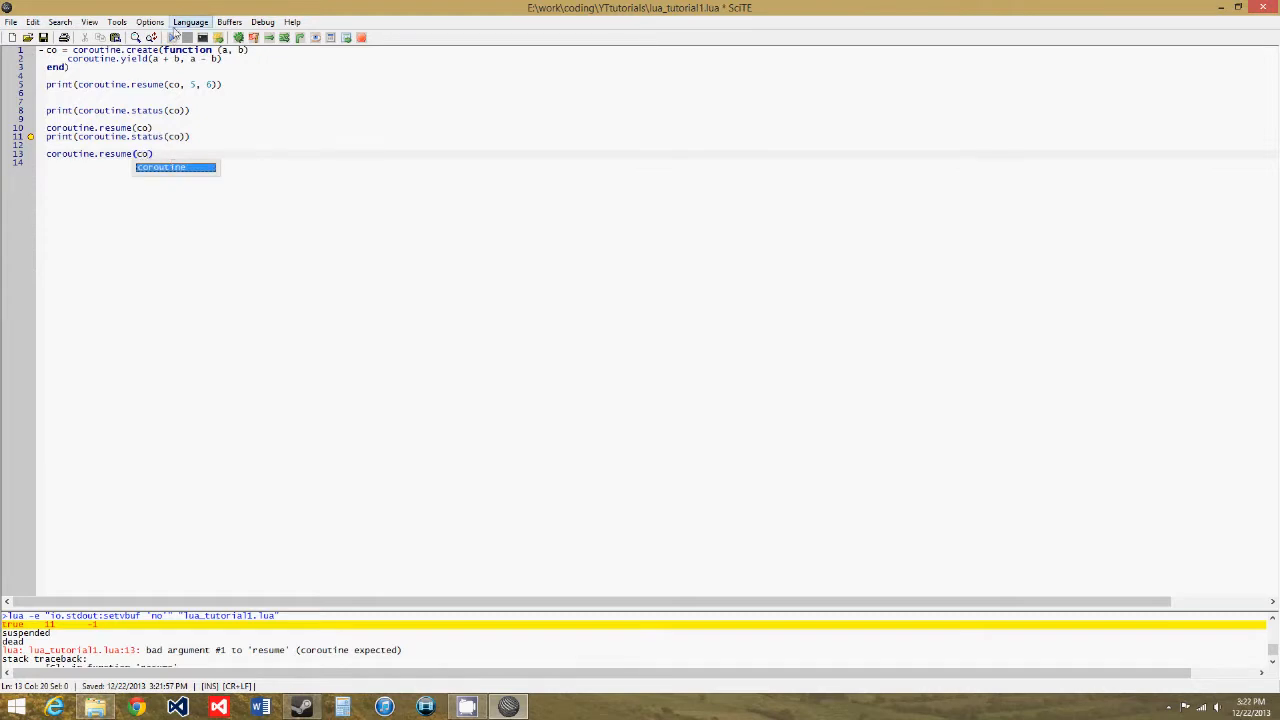
click(238, 37)
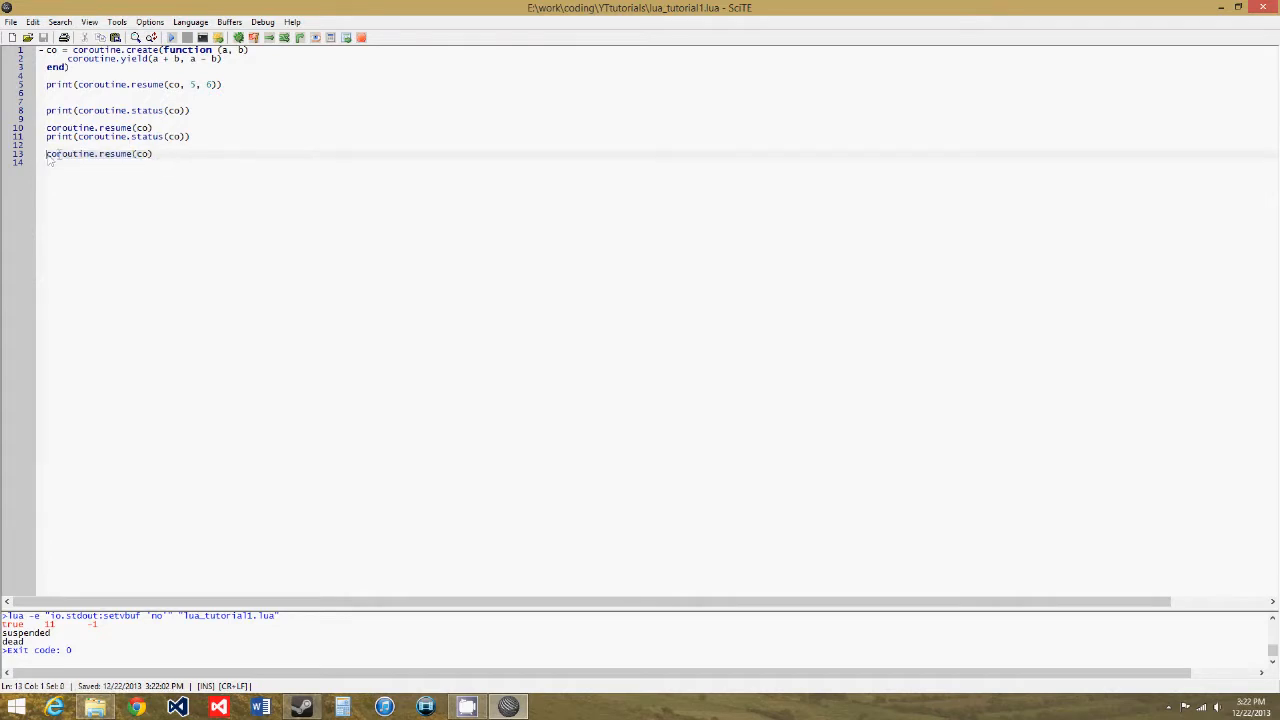
text(print()
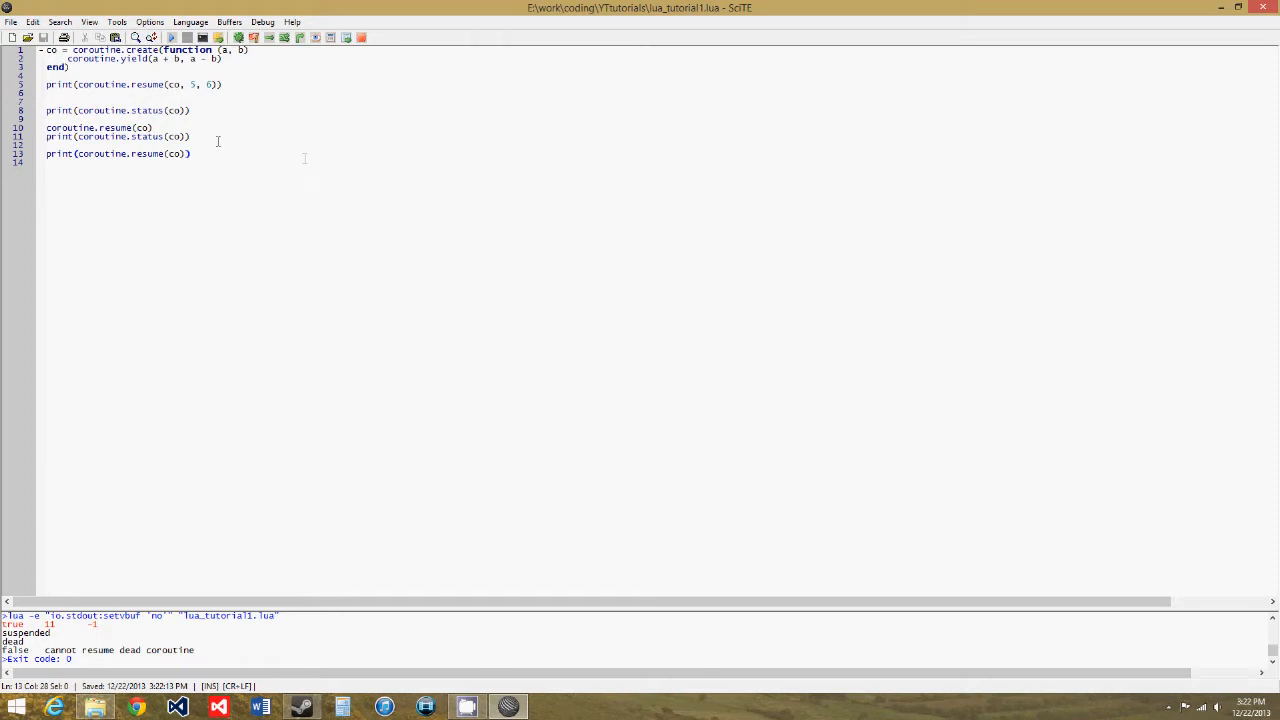
mouse_move(300, 144)
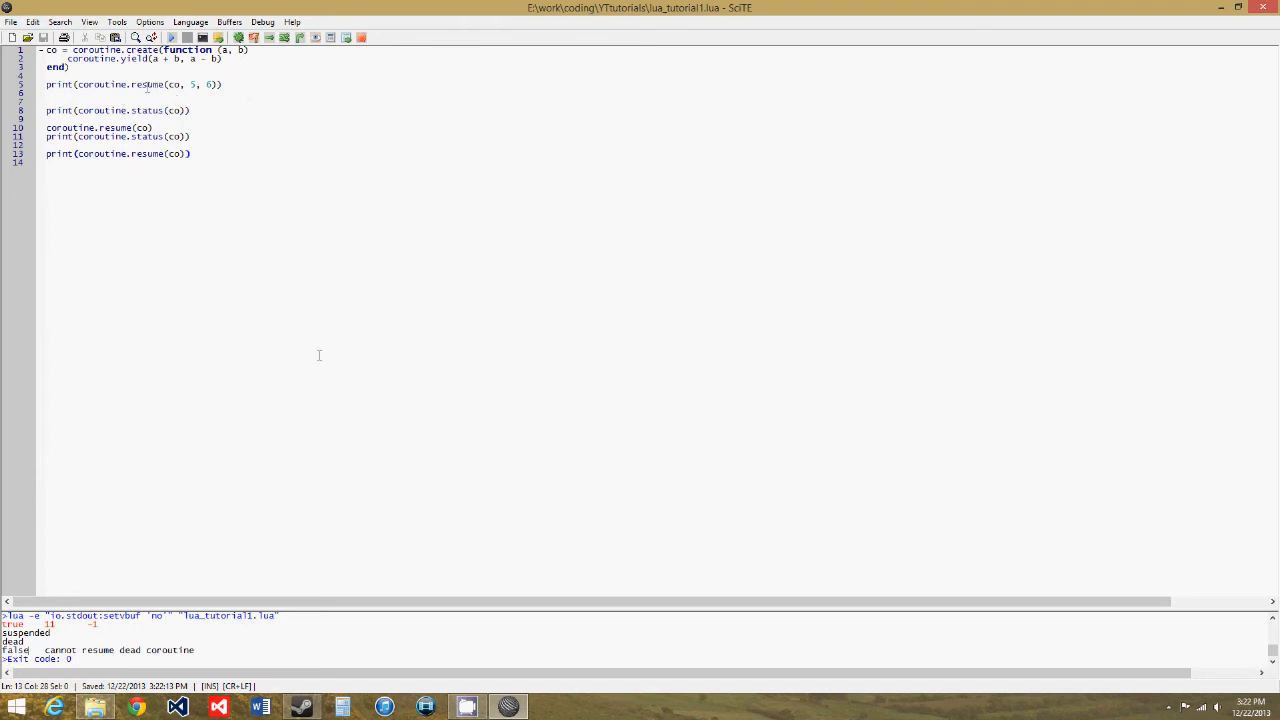
mouse_move(458, 631)
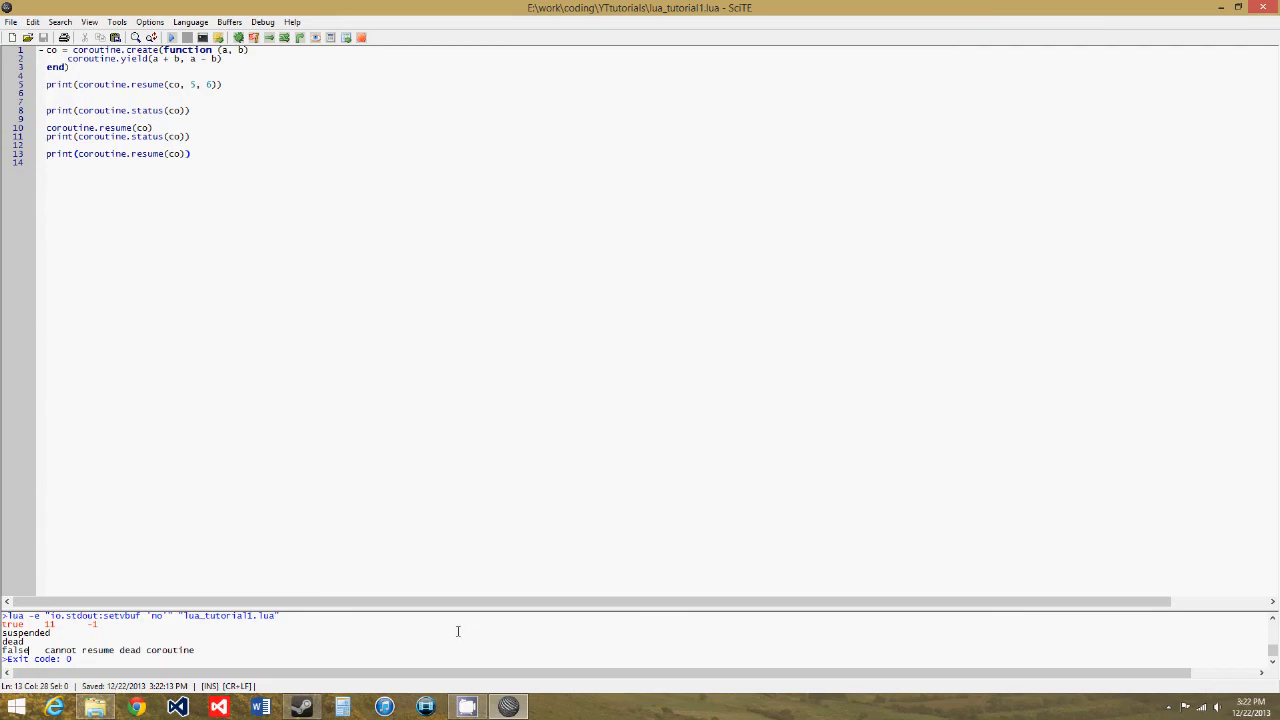